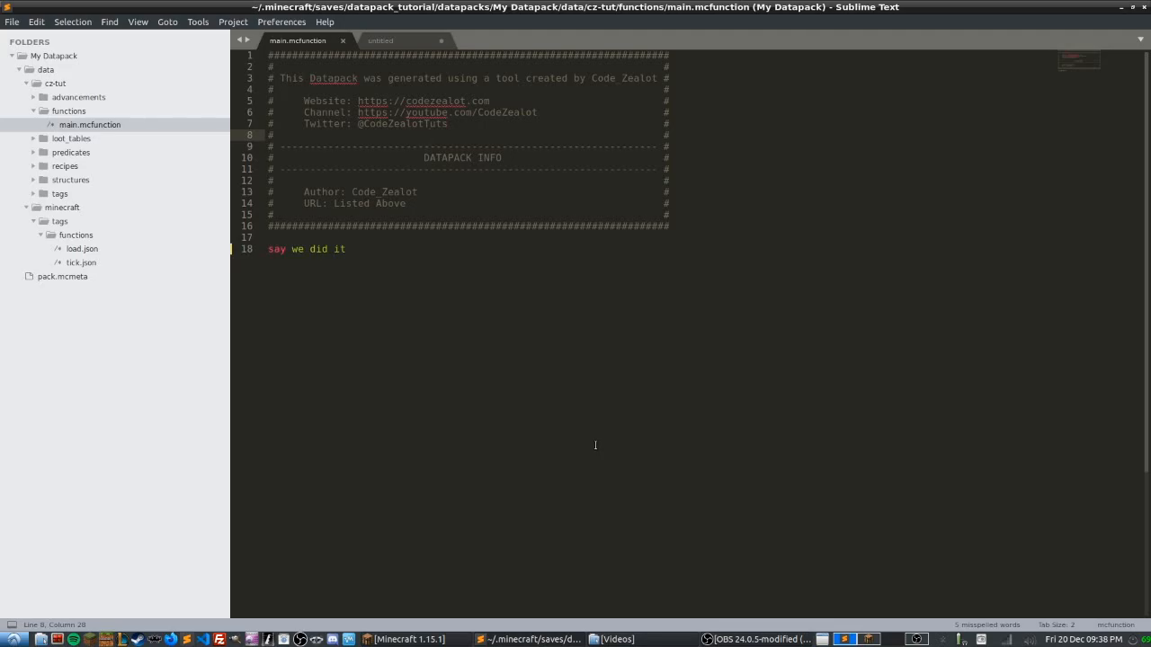
Open load.json and make its values array list the cz-tut:reload function
{"action": "left_click", "coordinate": [427, 135]}
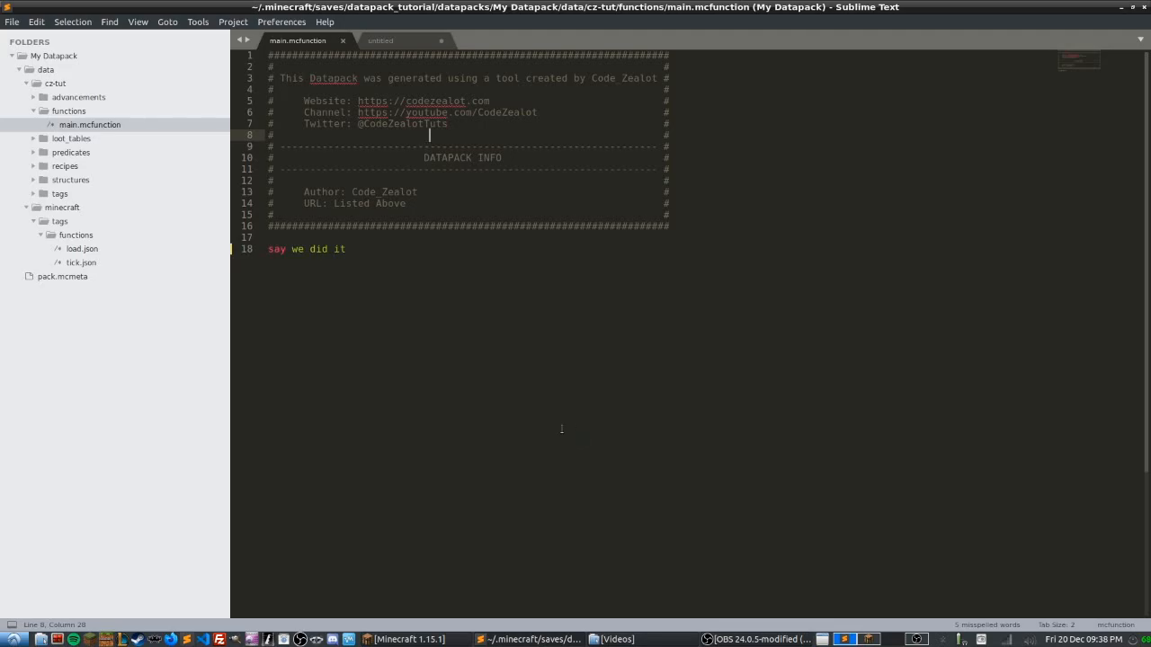
{"action": "left_click", "coordinate": [82, 248]}
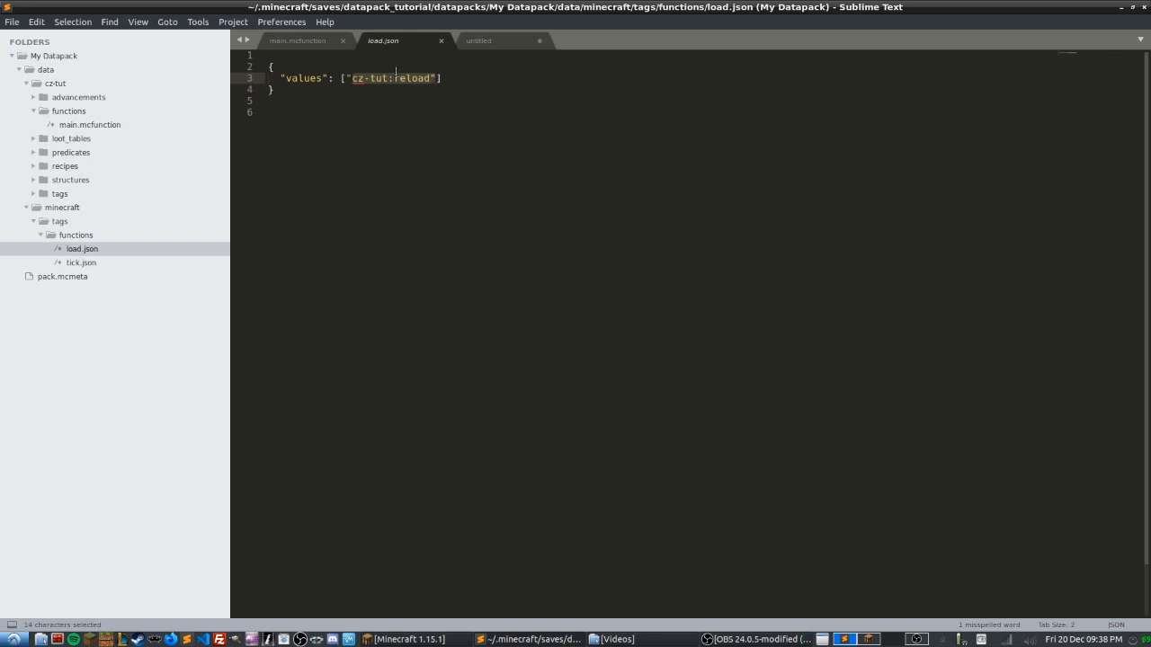
{"action": "mouse_move", "coordinate": [386, 47]}
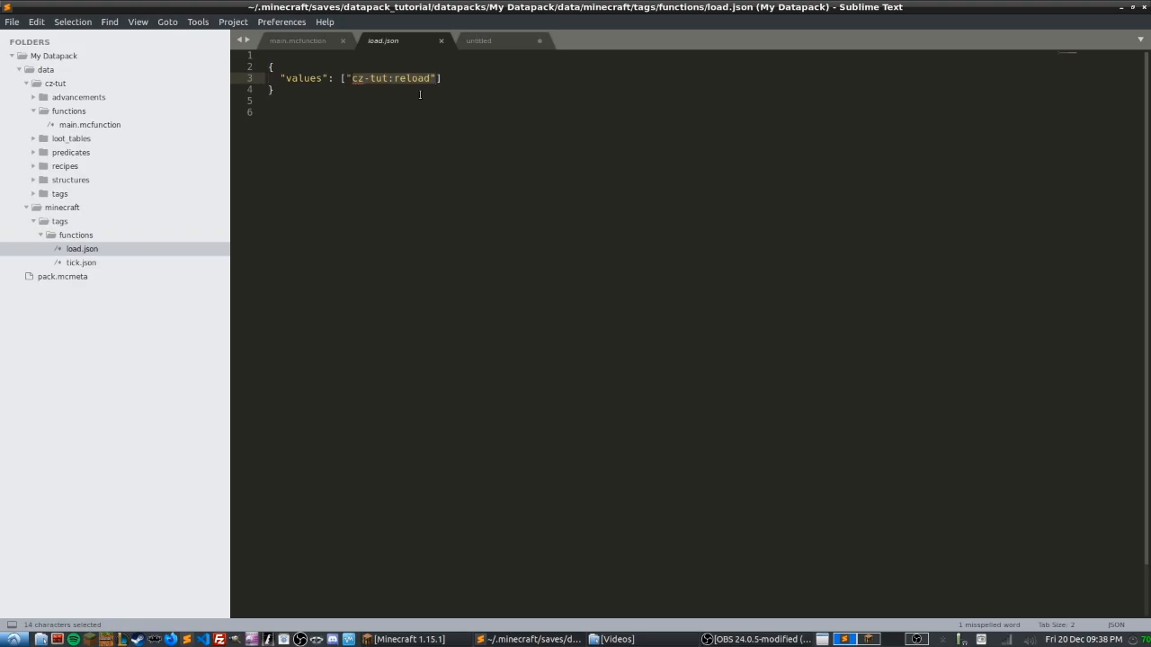
{"action": "left_click", "coordinate": [444, 78]}
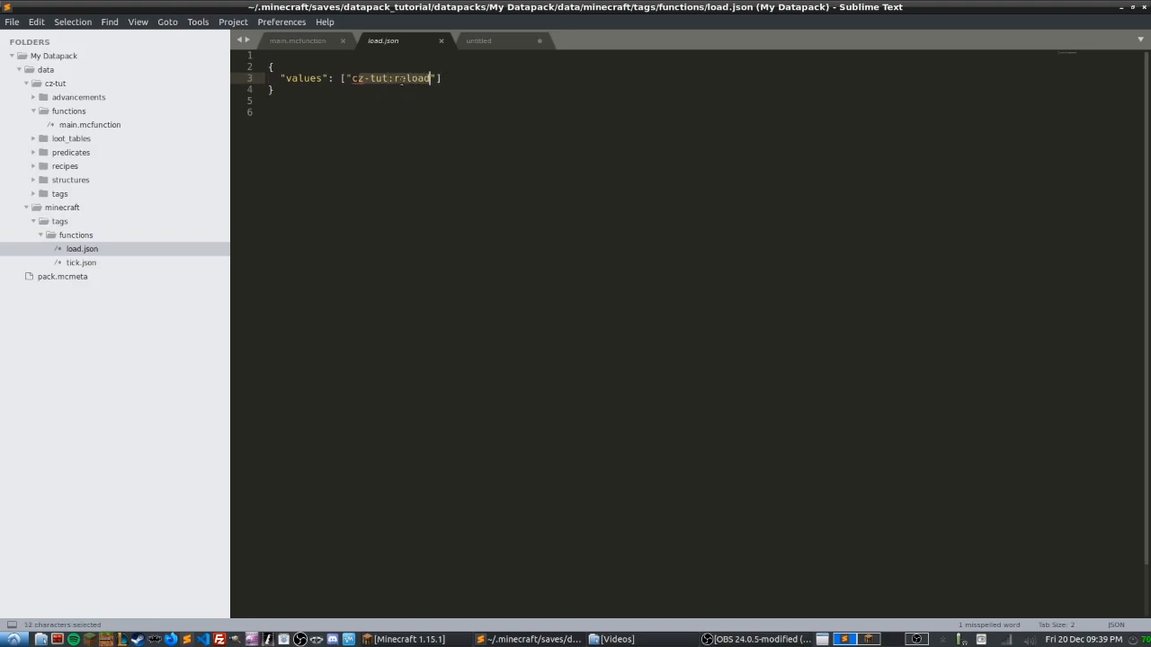
{"action": "type", "text": "reload"}
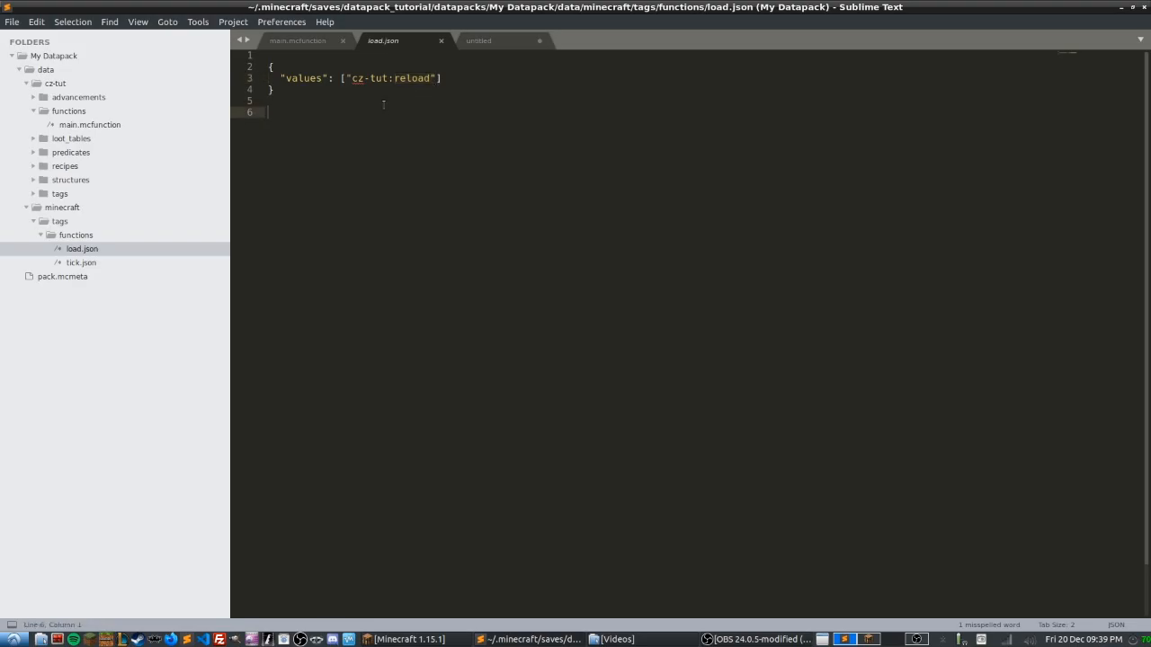
{"action": "mouse_move", "coordinate": [165, 87]}
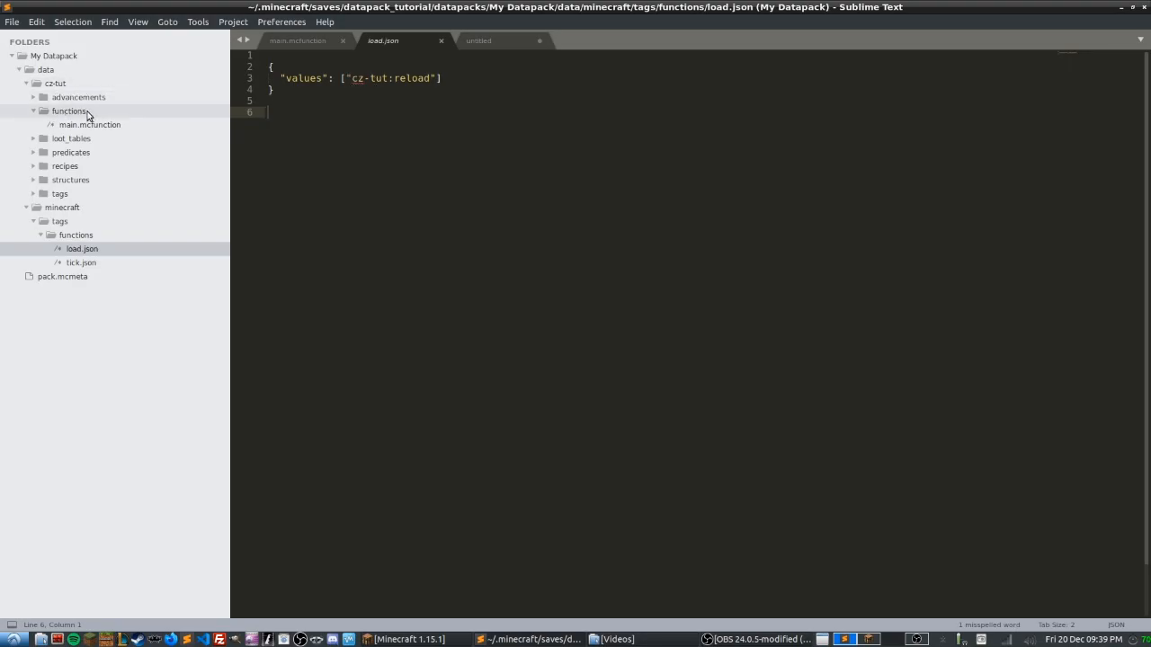
{"action": "mouse_move", "coordinate": [101, 116]}
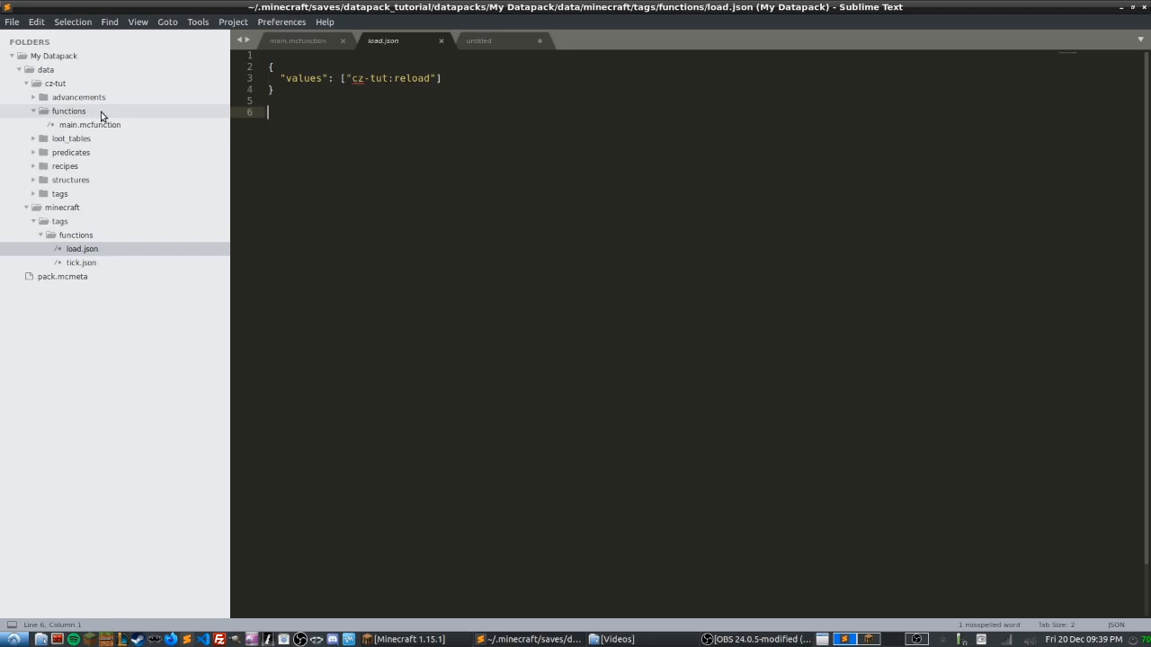
Create a new file in the functions folder and save it as reload.mcfunction
{"action": "right_click", "coordinate": [68, 110]}
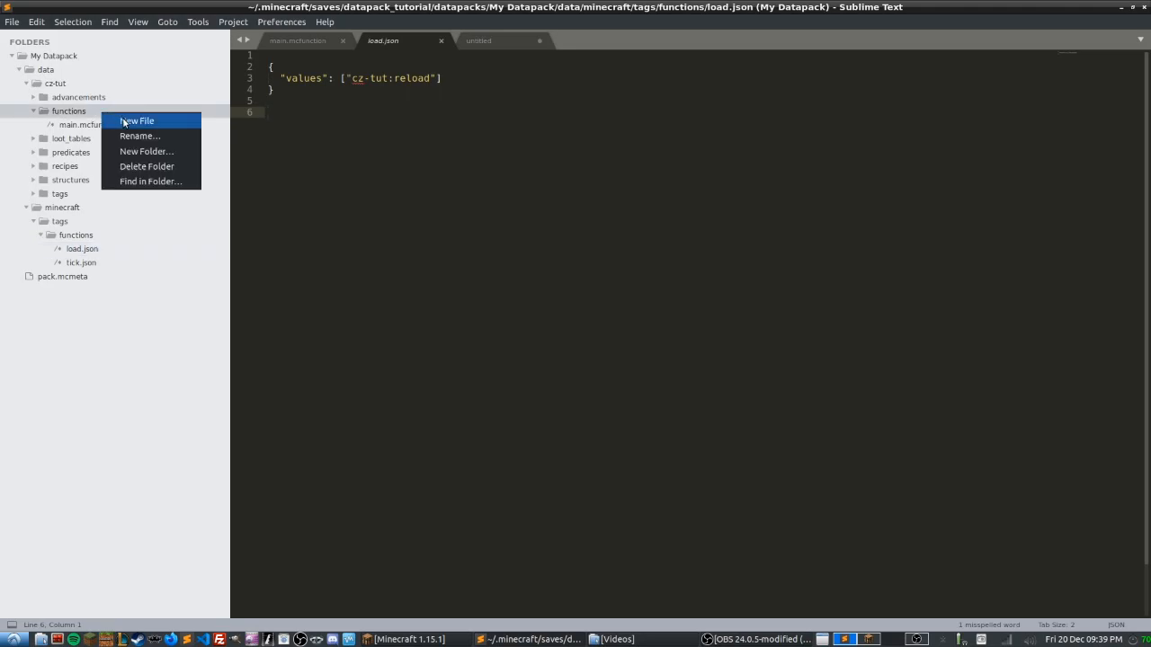
{"action": "left_click", "coordinate": [137, 120]}
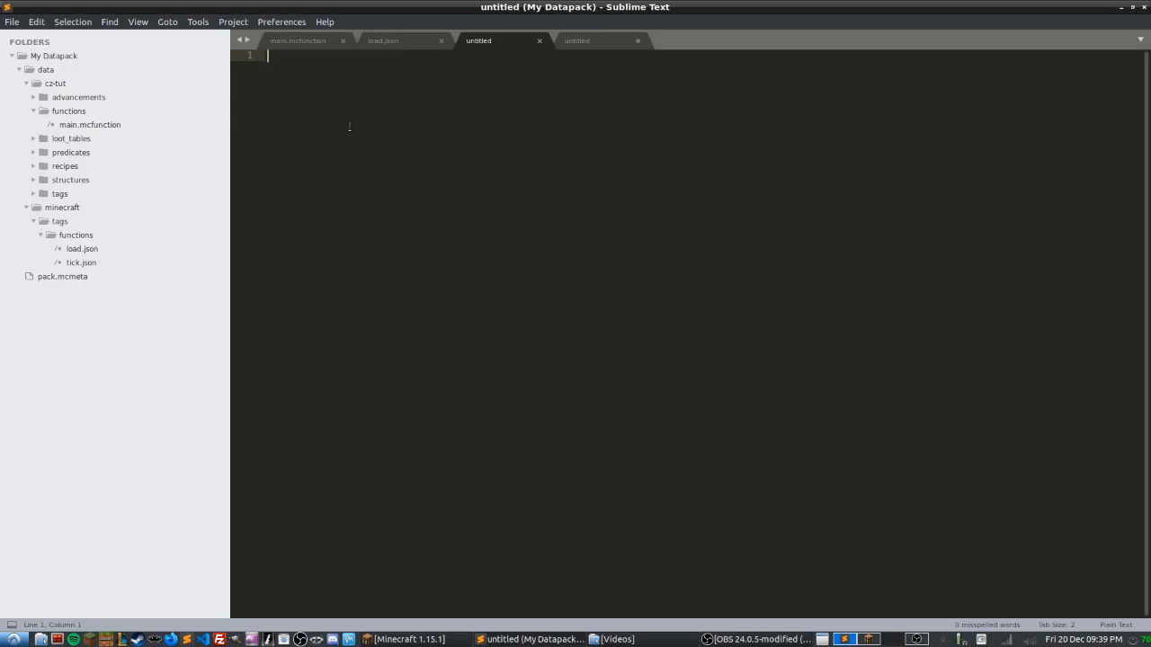
{"action": "mouse_move", "coordinate": [328, 108]}
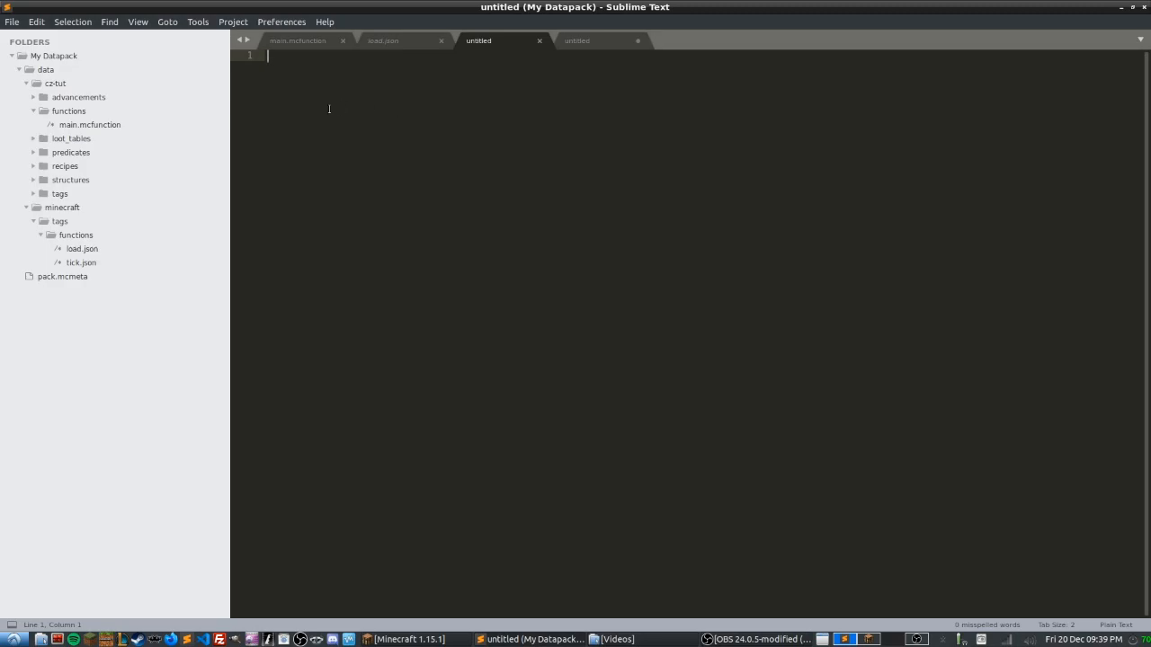
{"action": "mouse_move", "coordinate": [316, 130]}
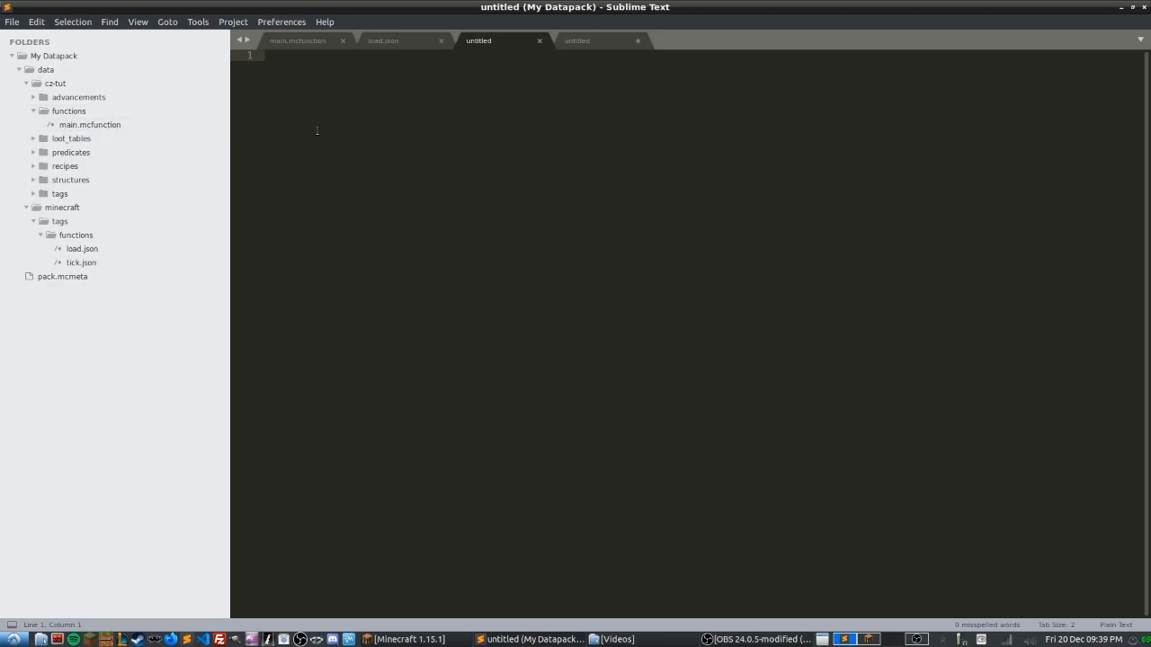
{"action": "key", "text": "ctrl+s"}
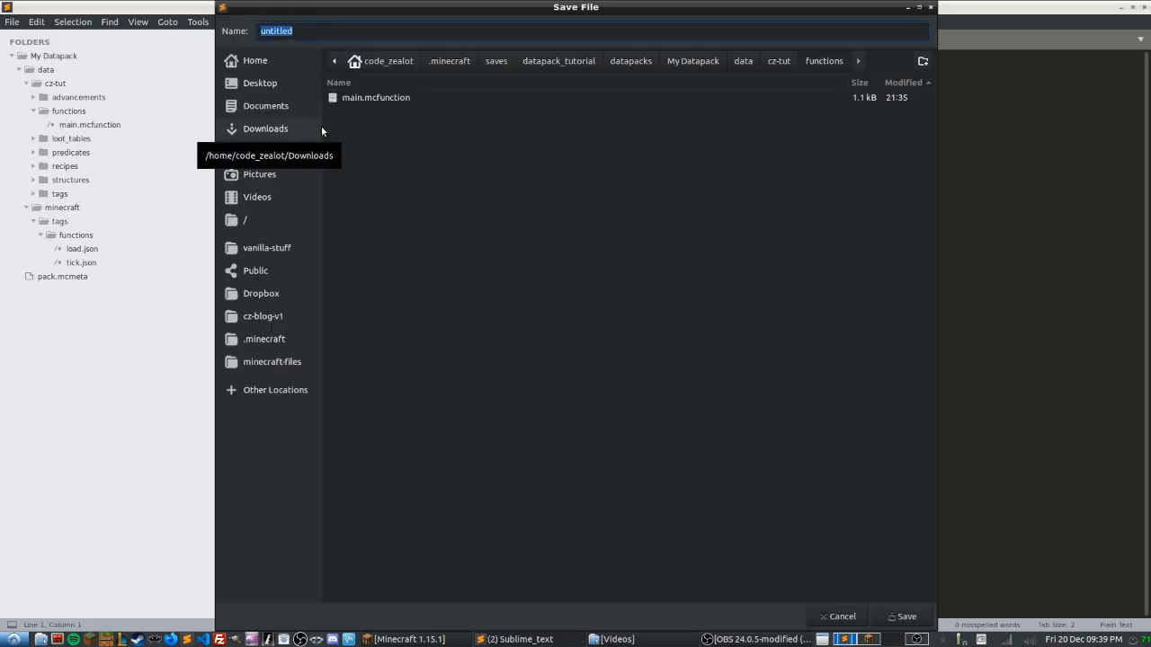
{"action": "type", "text": "reload"}
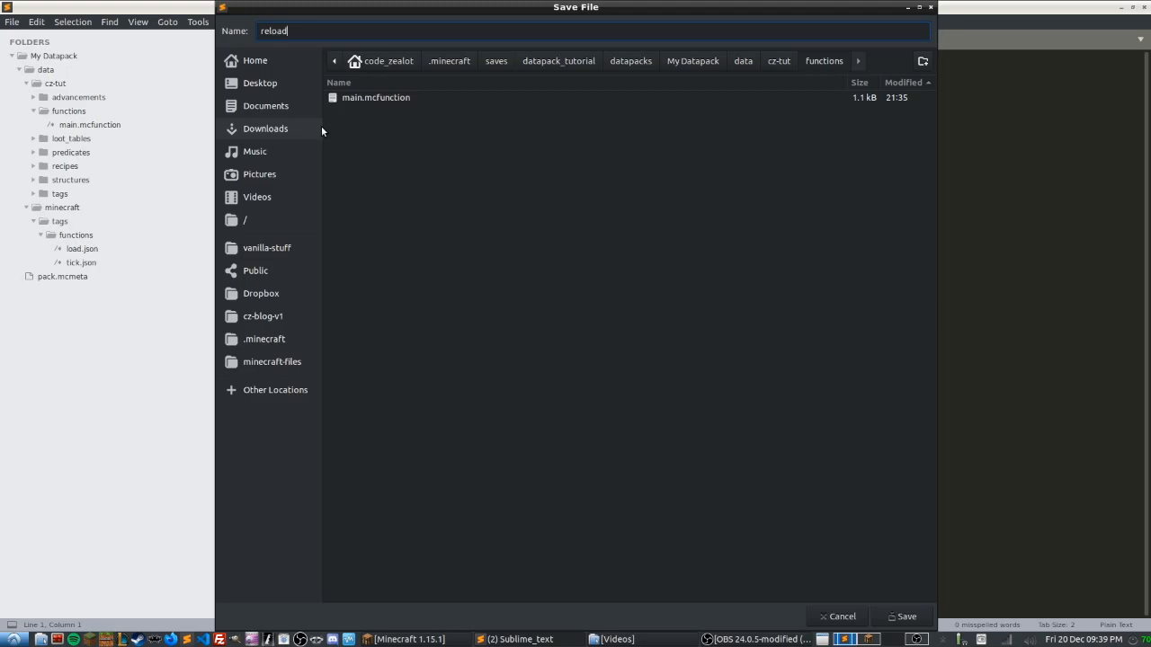
{"action": "type", "text": ".mcfunction"}
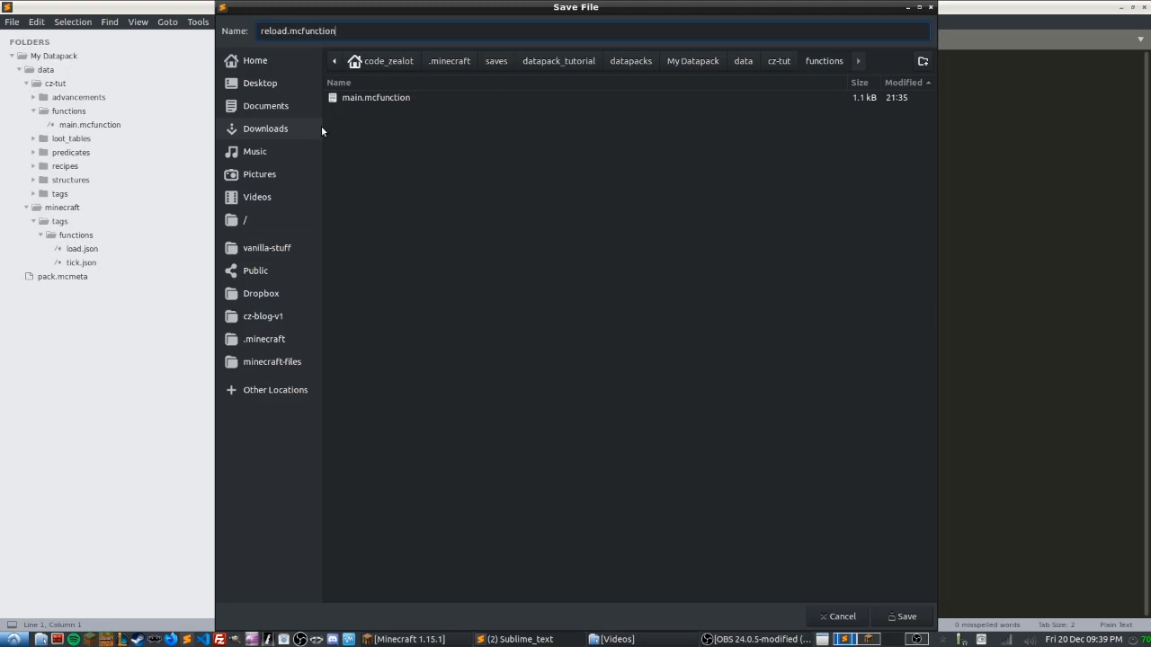
{"action": "left_click", "coordinate": [902, 616]}
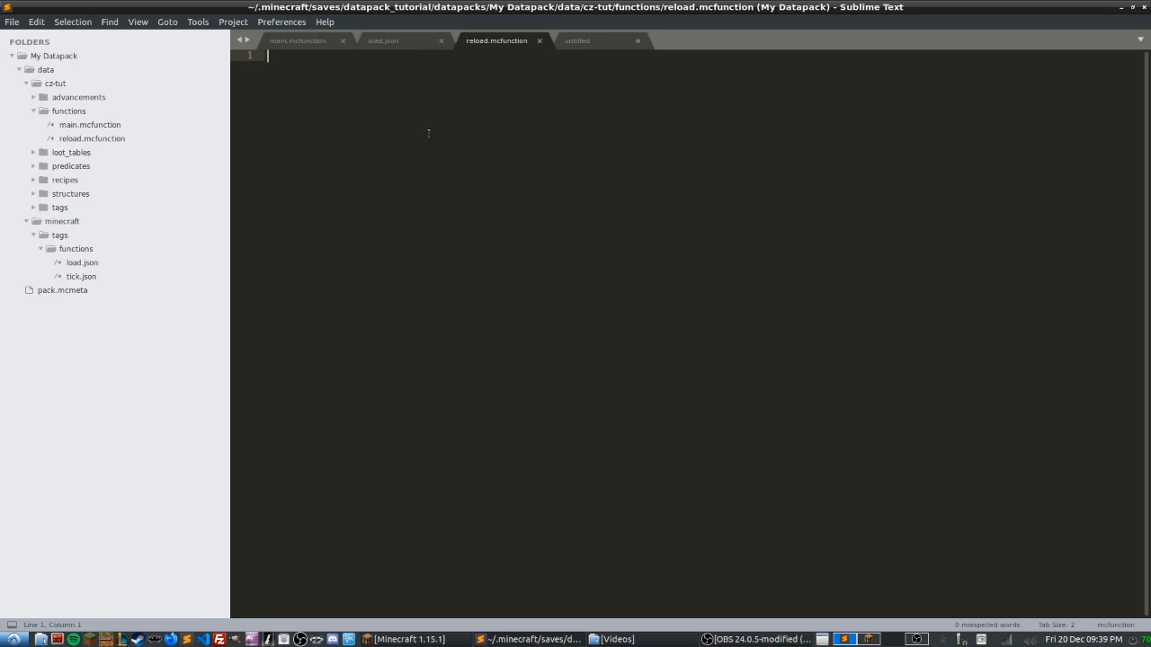
Add a 'say reload' command to reload.mcfunction and save it
{"action": "type", "text": "say reload"}
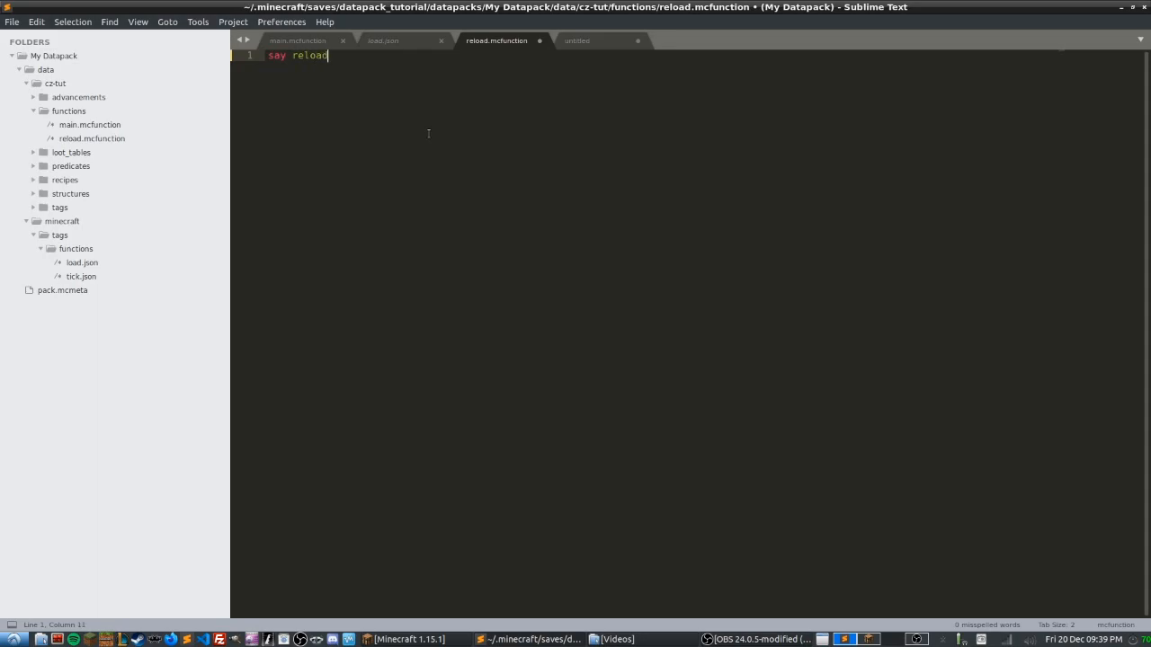
{"action": "key", "text": "ctrl+s"}
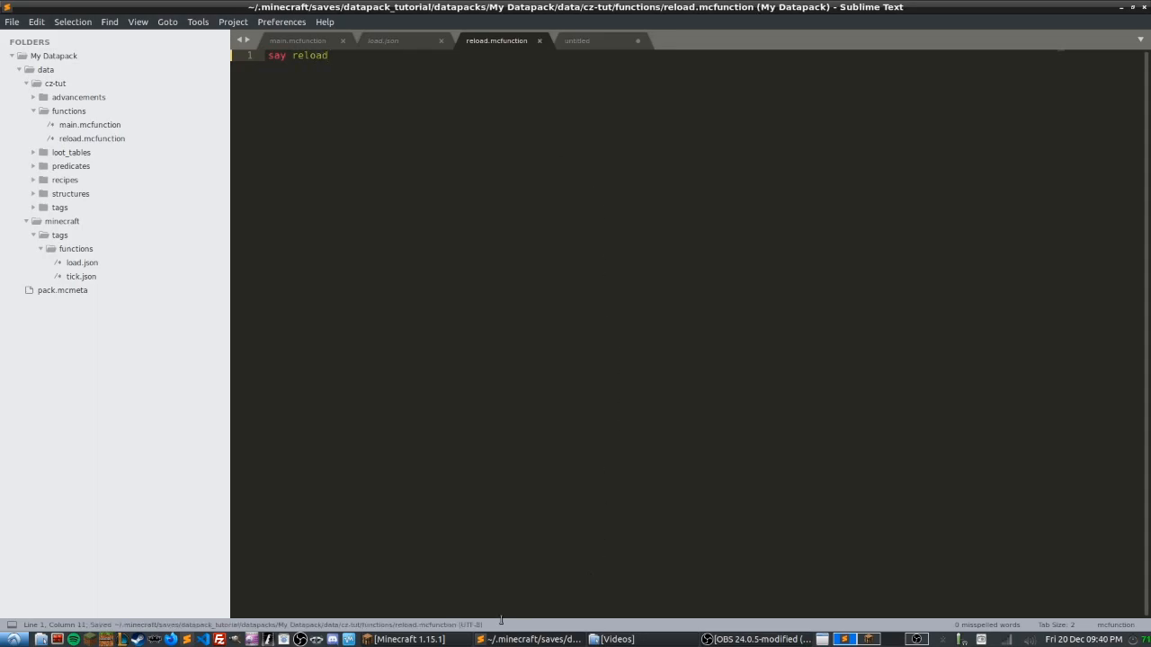
{"action": "left_click", "coordinate": [414, 639]}
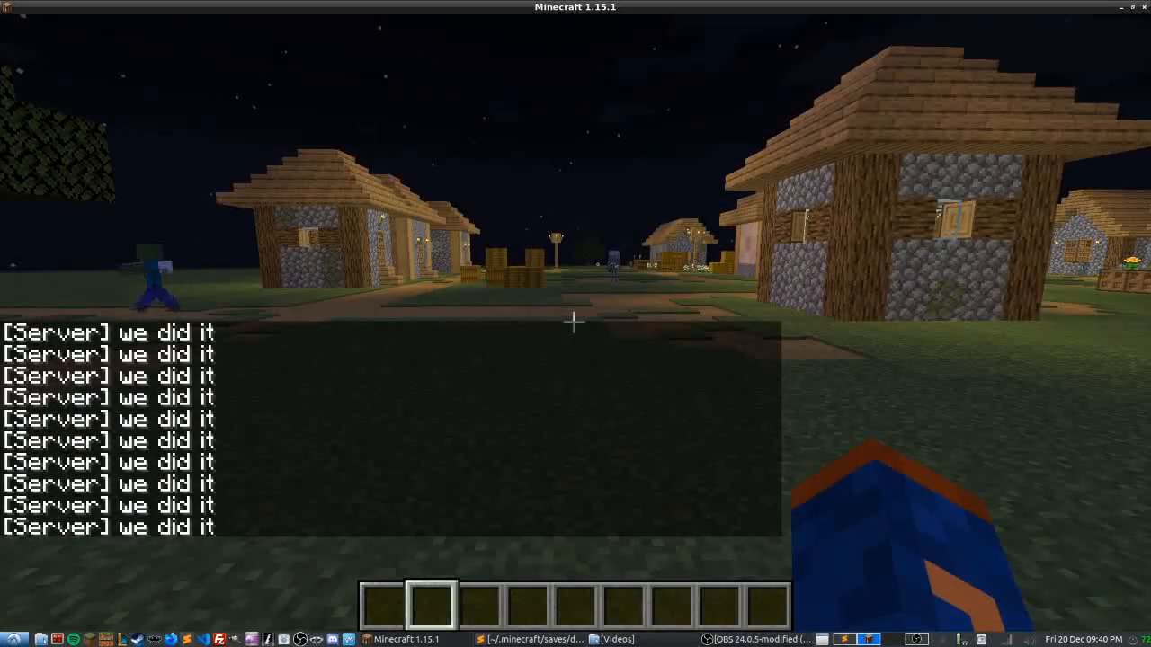
Pause Minecraft to bring up the Game Menu
{"action": "key", "text": "Escape"}
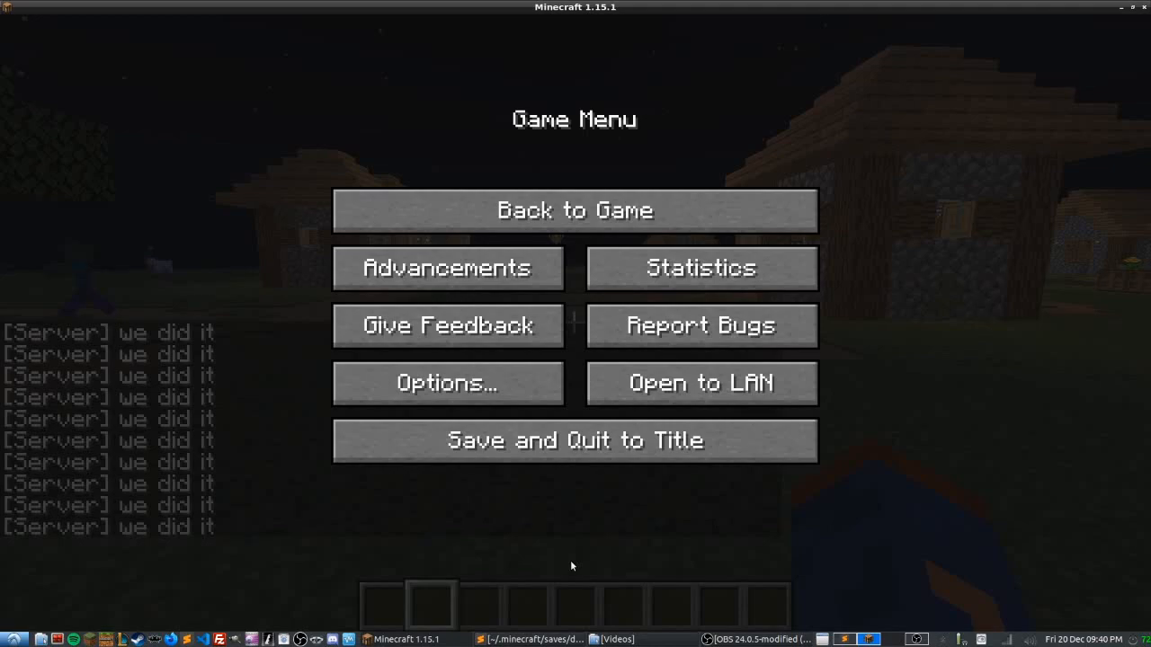
{"action": "mouse_move", "coordinate": [495, 613]}
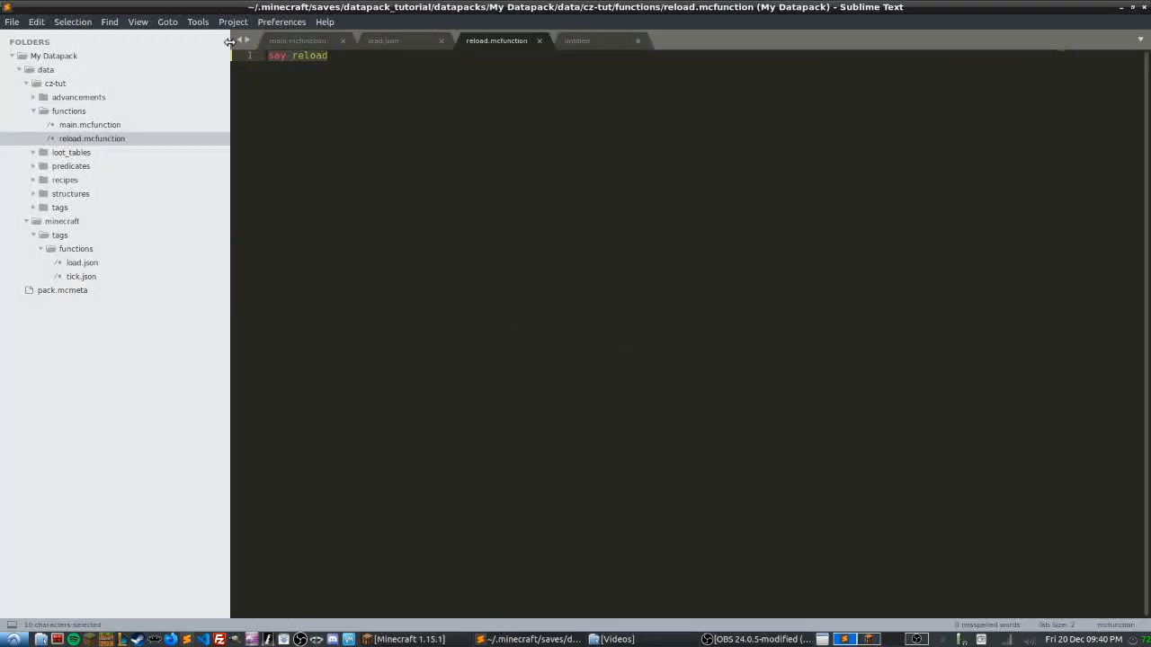
Copy all the credit tellraw commands from the untitled document
{"action": "key", "text": "Delete"}
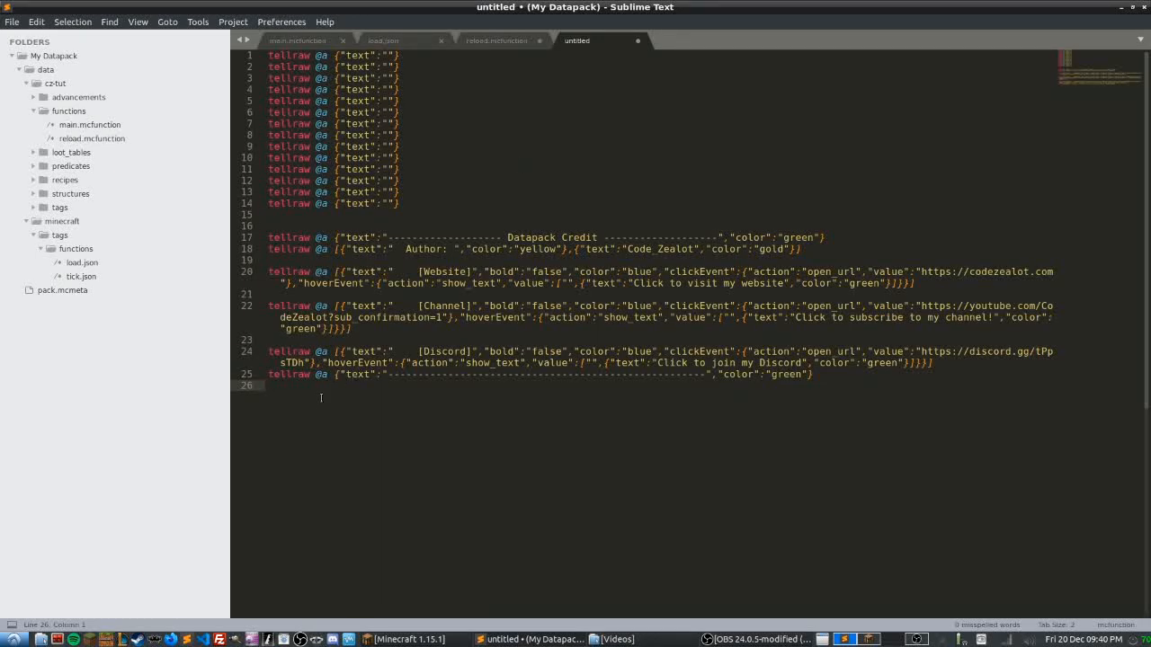
{"action": "key", "text": "ctrl+a"}
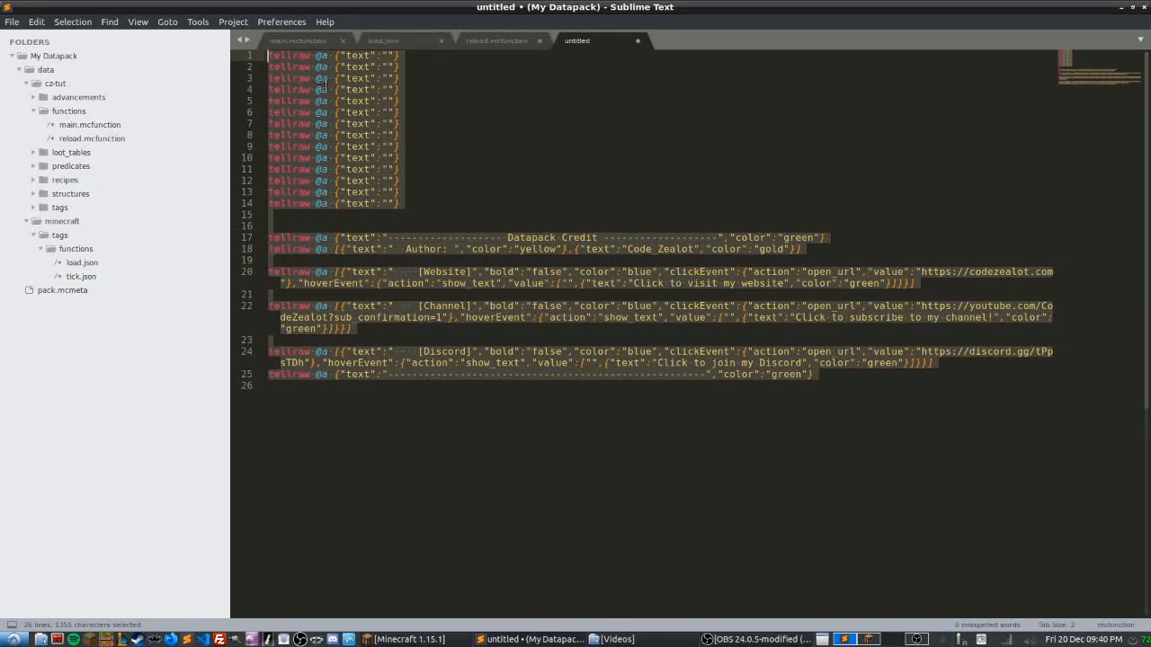
{"action": "key", "text": "ctrl+c"}
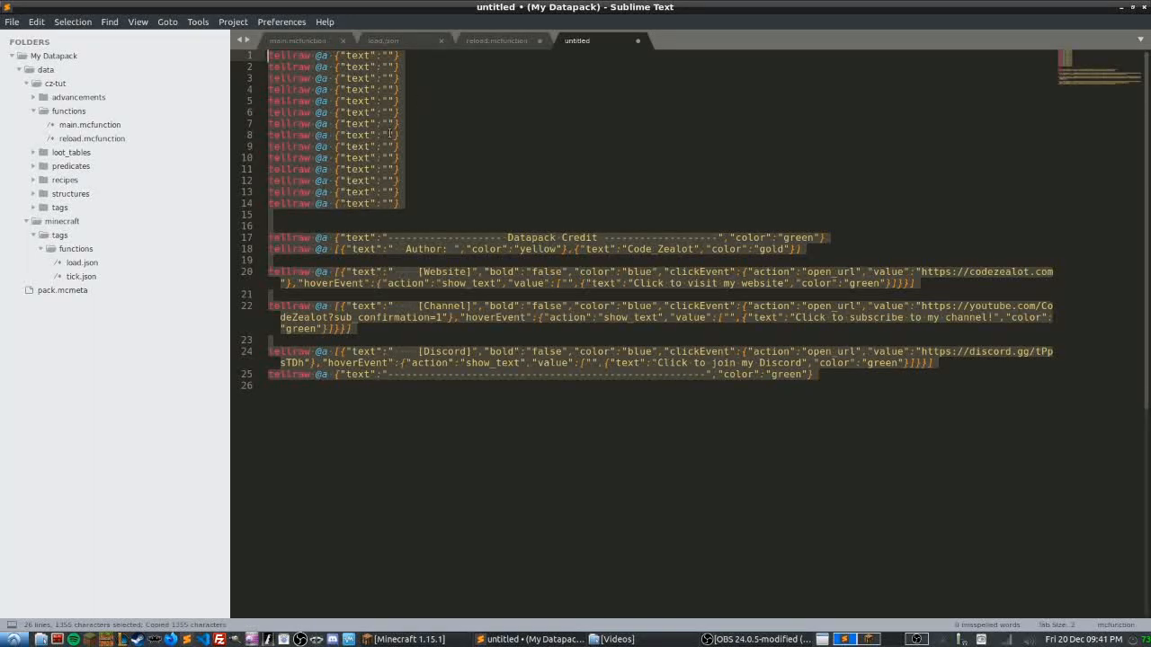
Paste the credit commands into reload.mcfunction and select the blank tellraw lines
{"action": "left_click", "coordinate": [496, 40]}
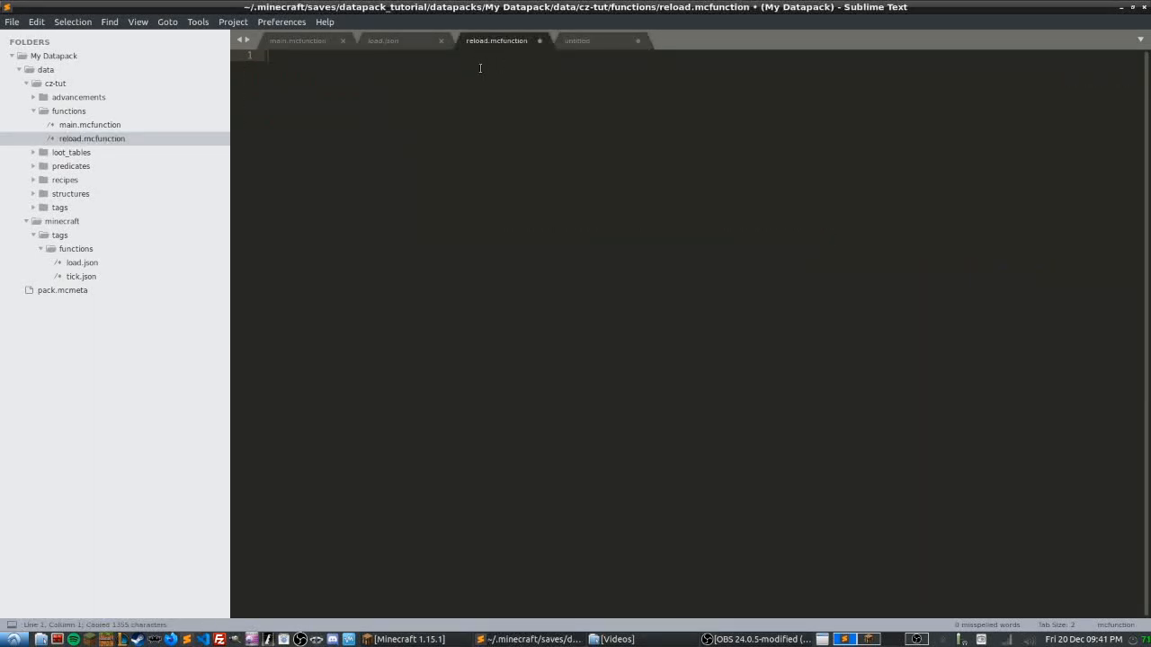
{"action": "right_click", "coordinate": [480, 67]}
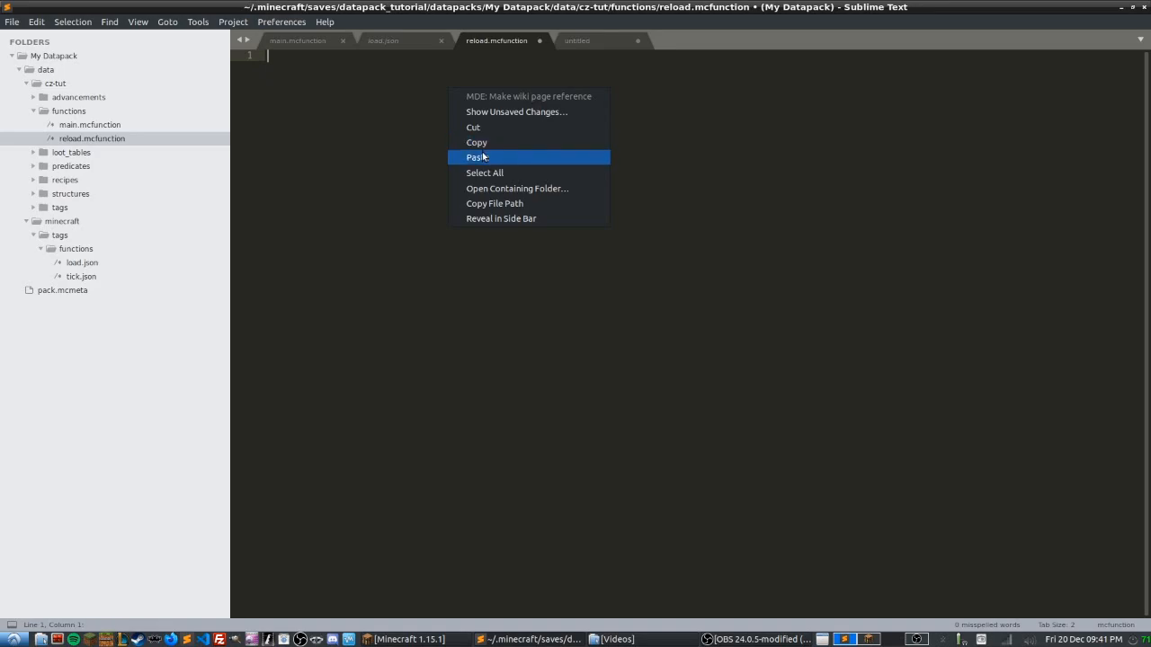
{"action": "left_click", "coordinate": [475, 157]}
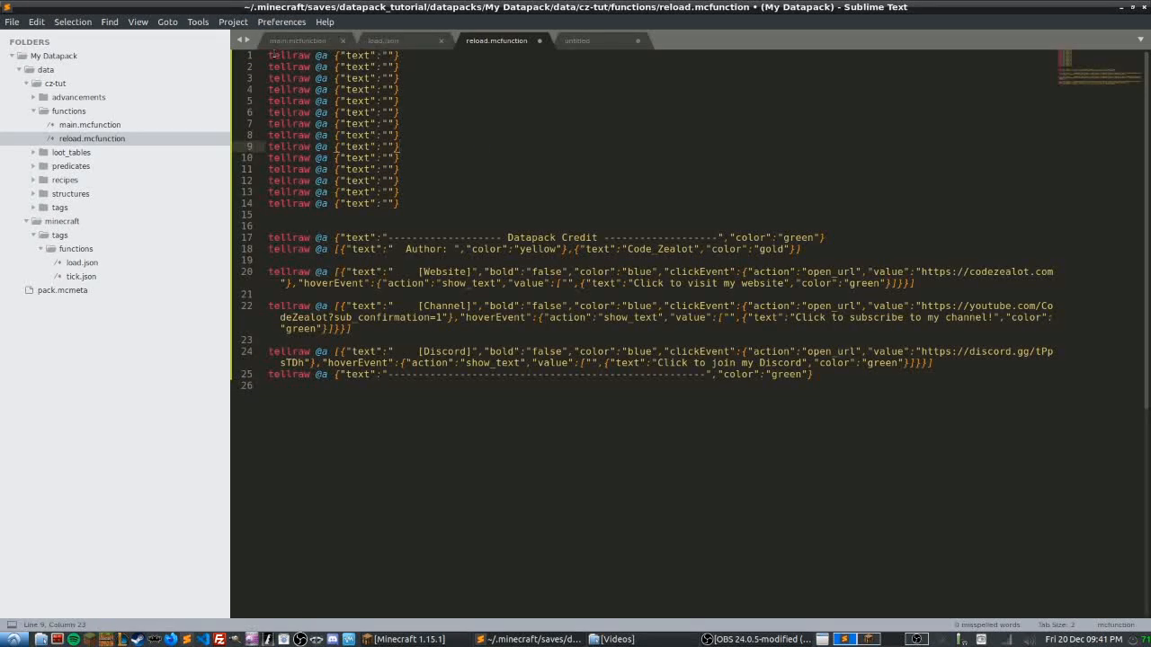
{"action": "left_click_drag", "start_coordinate": [270, 54], "coordinate": [400, 169]}
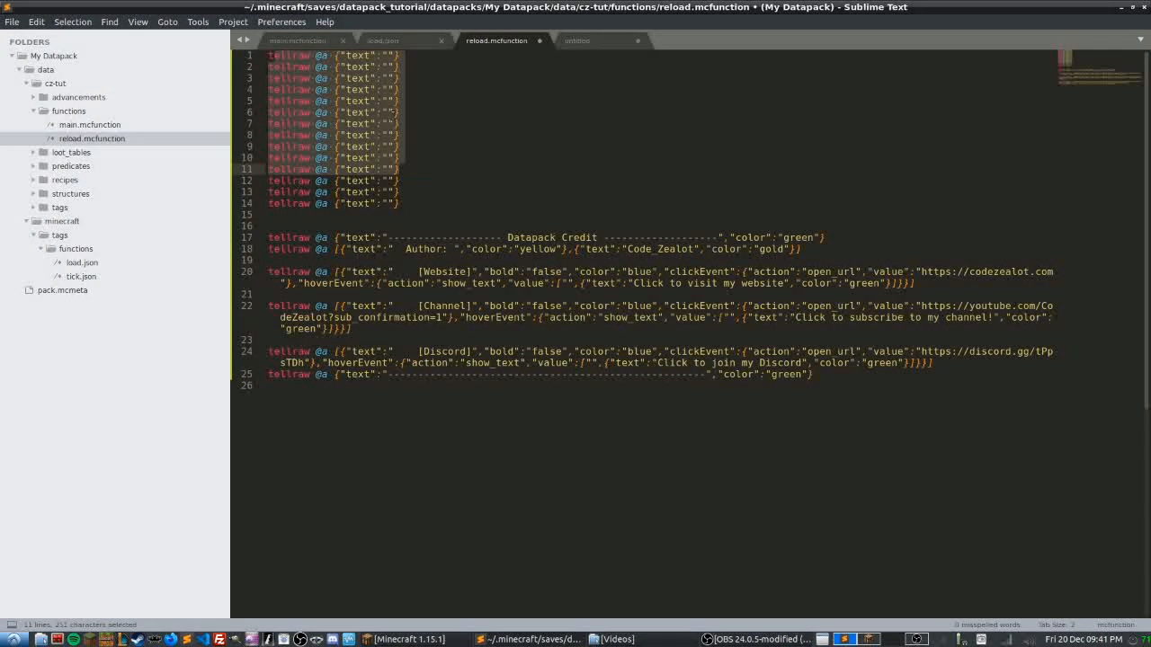
{"action": "left_click", "coordinate": [409, 123]}
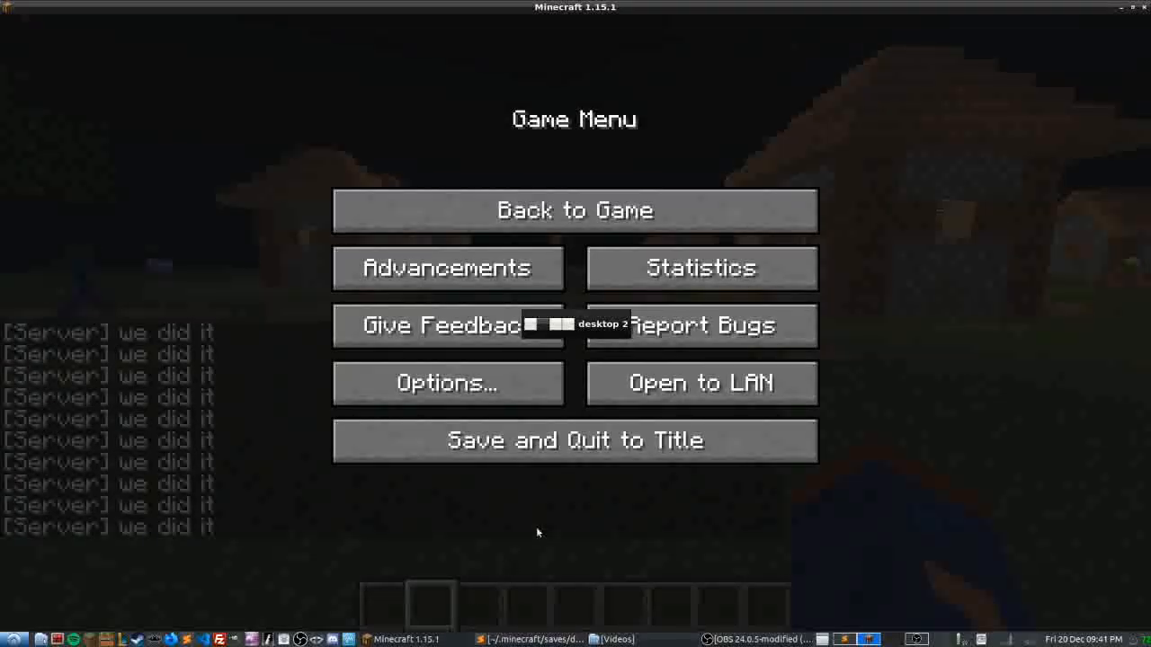
{"action": "left_click", "coordinate": [574, 209]}
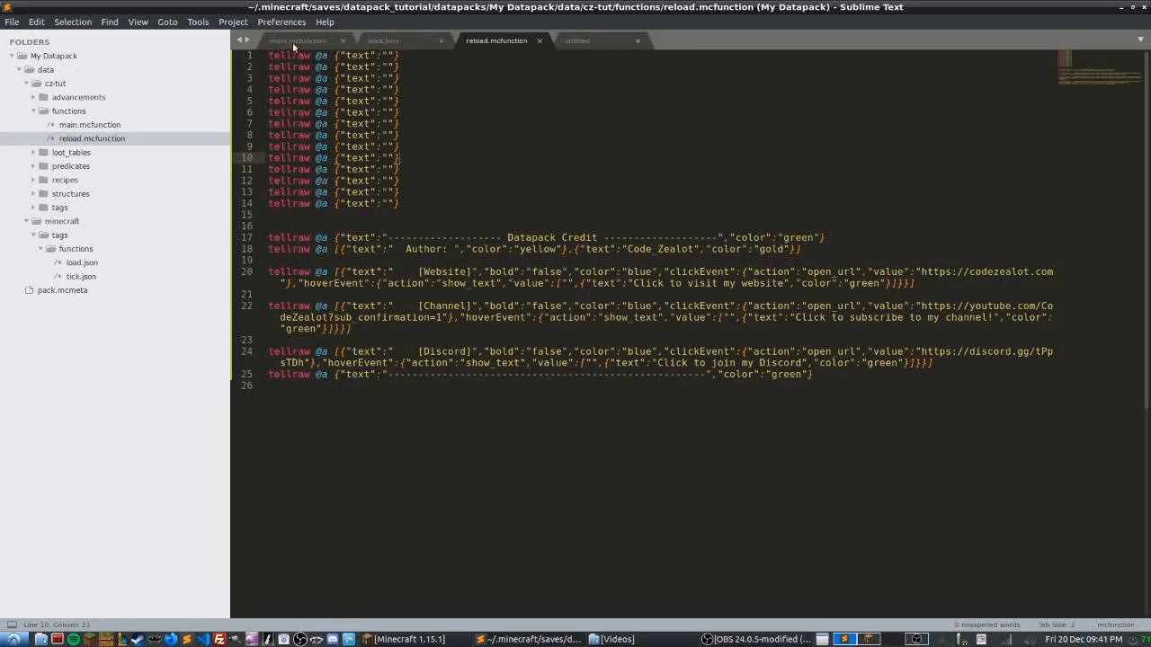
Prefix 'say we did it' with # in main.mcfunction and save
{"action": "left_click", "coordinate": [296, 40]}
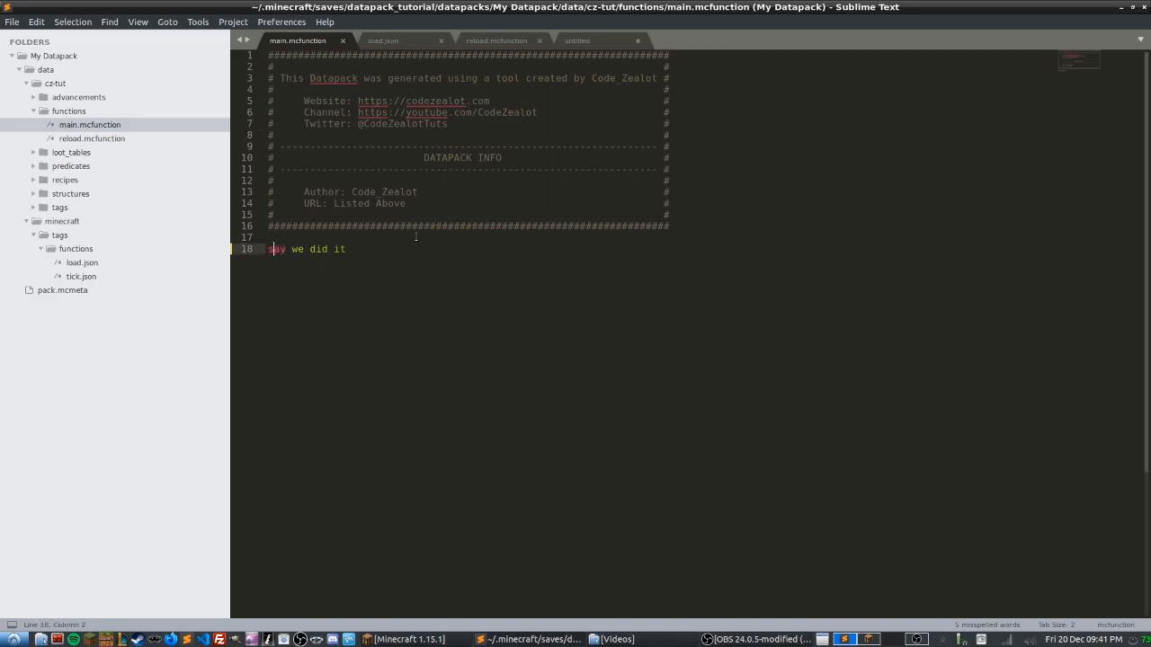
{"action": "type", "text": "#"}
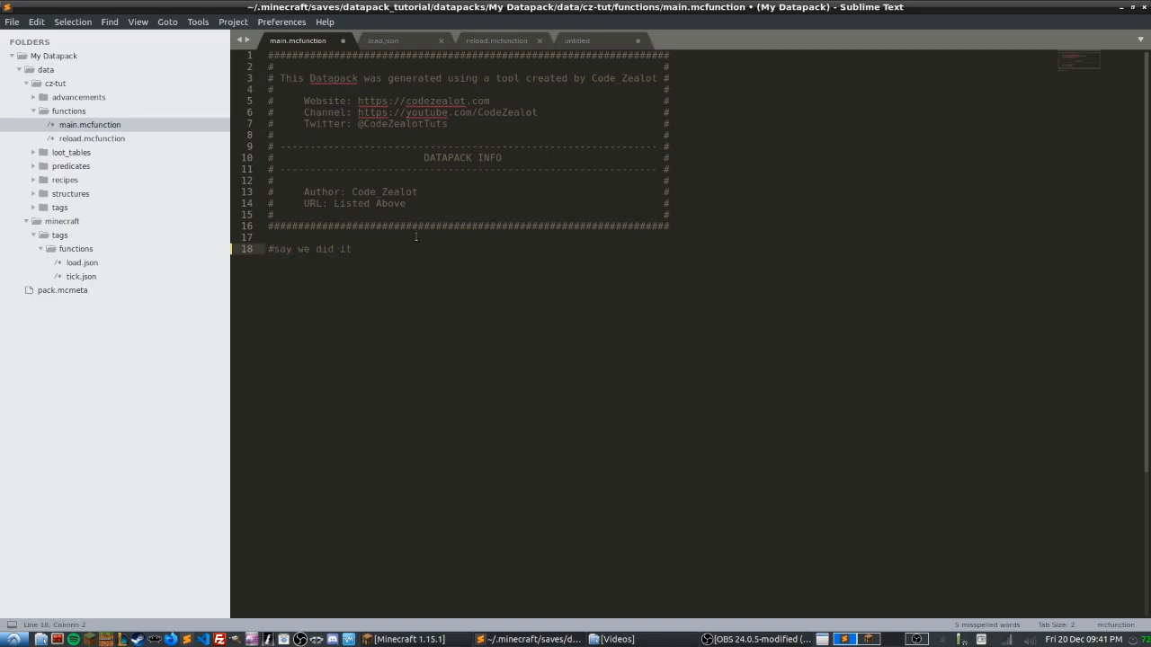
{"action": "key", "text": "ctrl+s"}
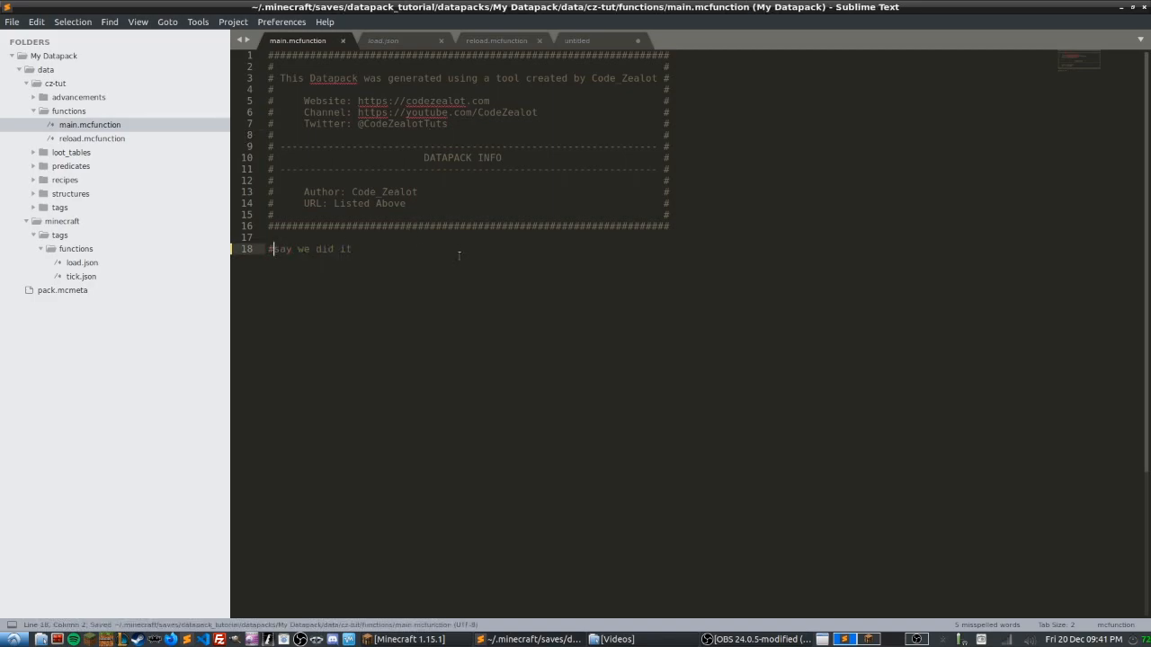
{"action": "left_click", "coordinate": [350, 249]}
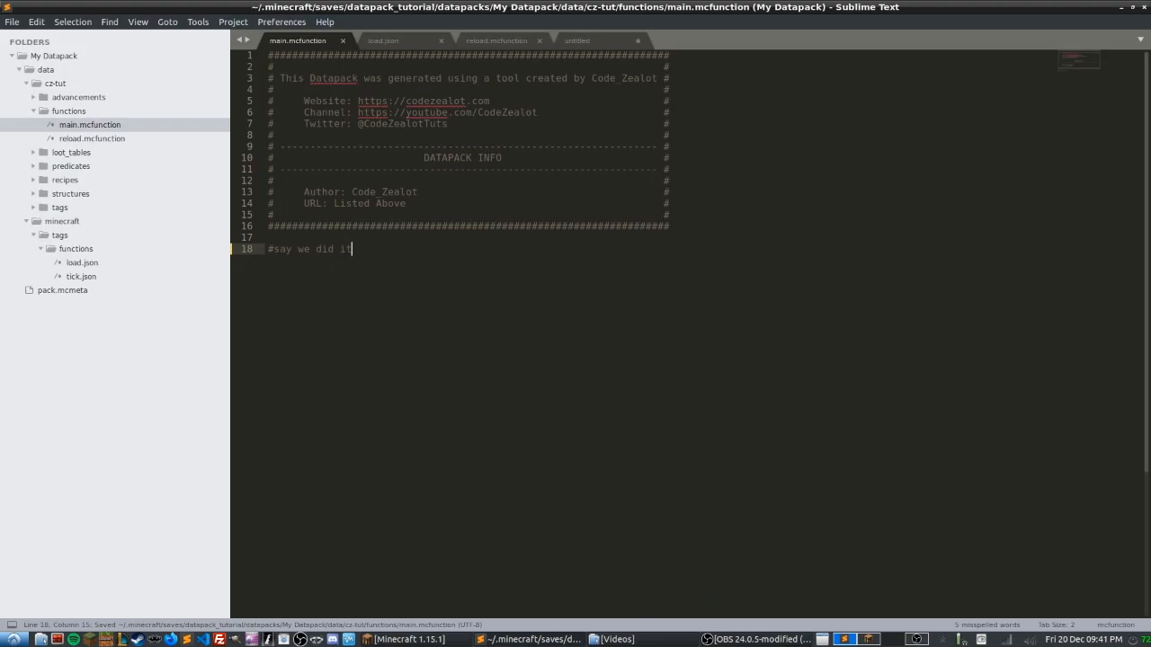
Run /reload in Minecraft chat to display the Datapack Credit block
{"action": "left_click", "coordinate": [404, 638]}
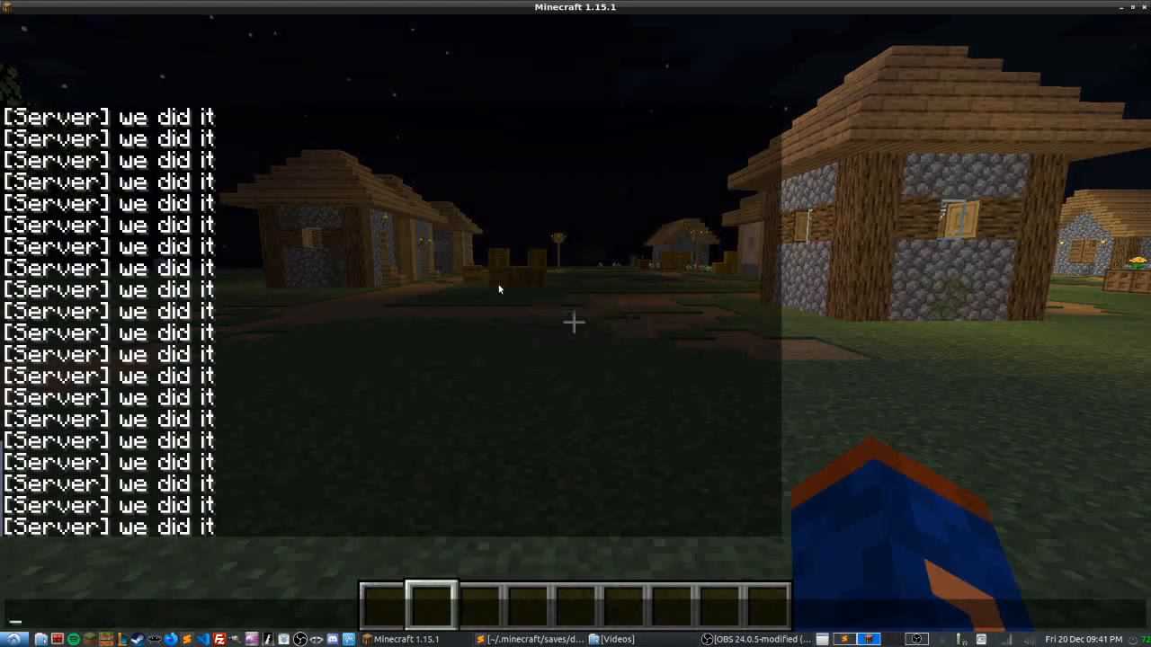
{"action": "type", "text": "/reload"}
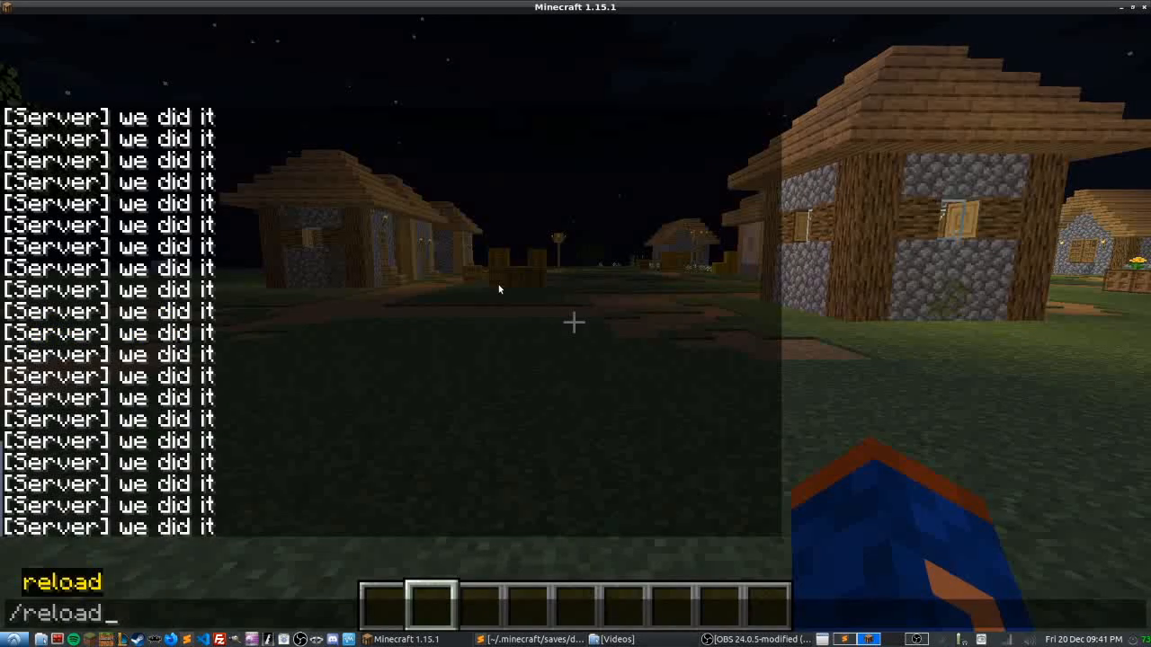
{"action": "key", "text": "Return"}
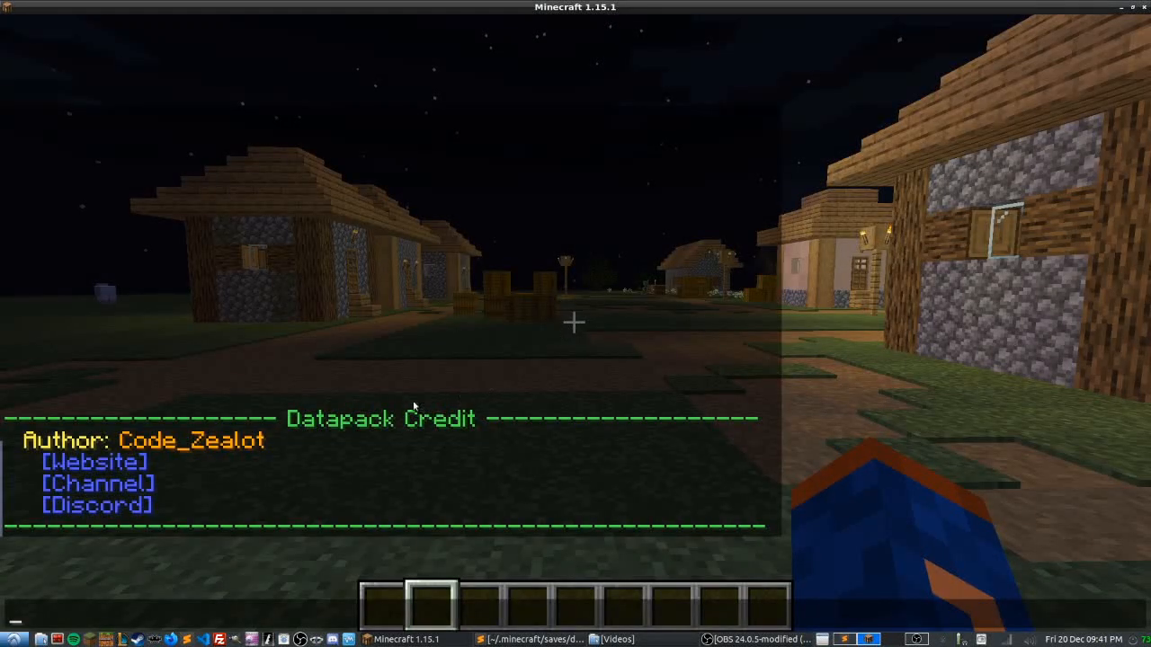
{"action": "mouse_move", "coordinate": [90, 462]}
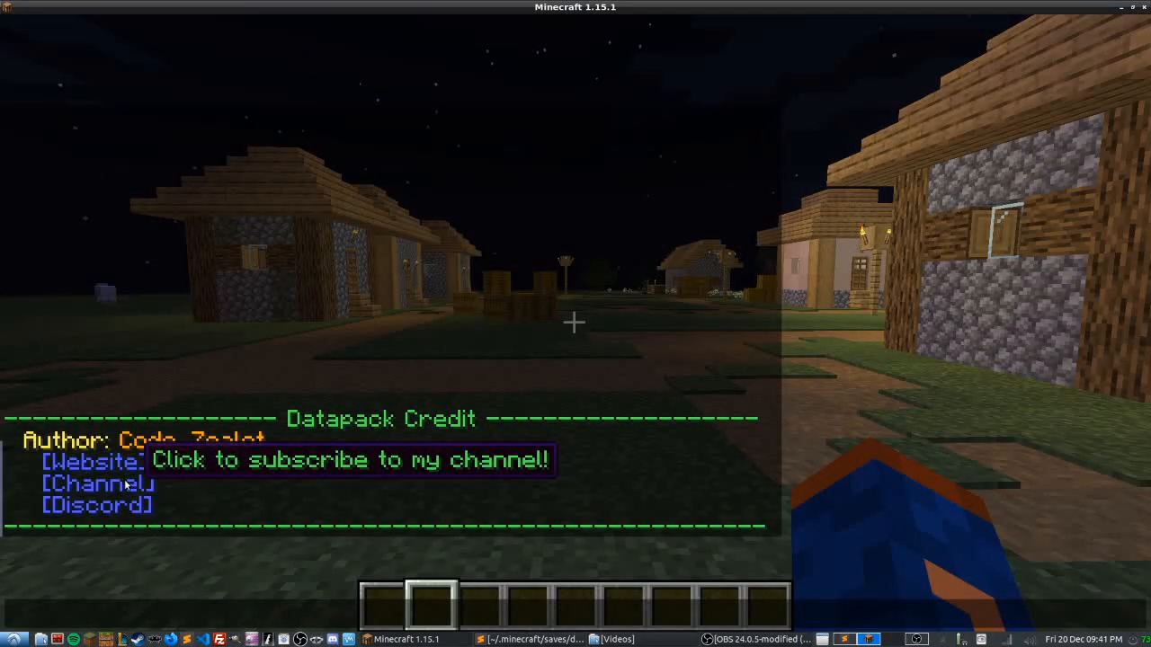
{"action": "left_click", "coordinate": [93, 459]}
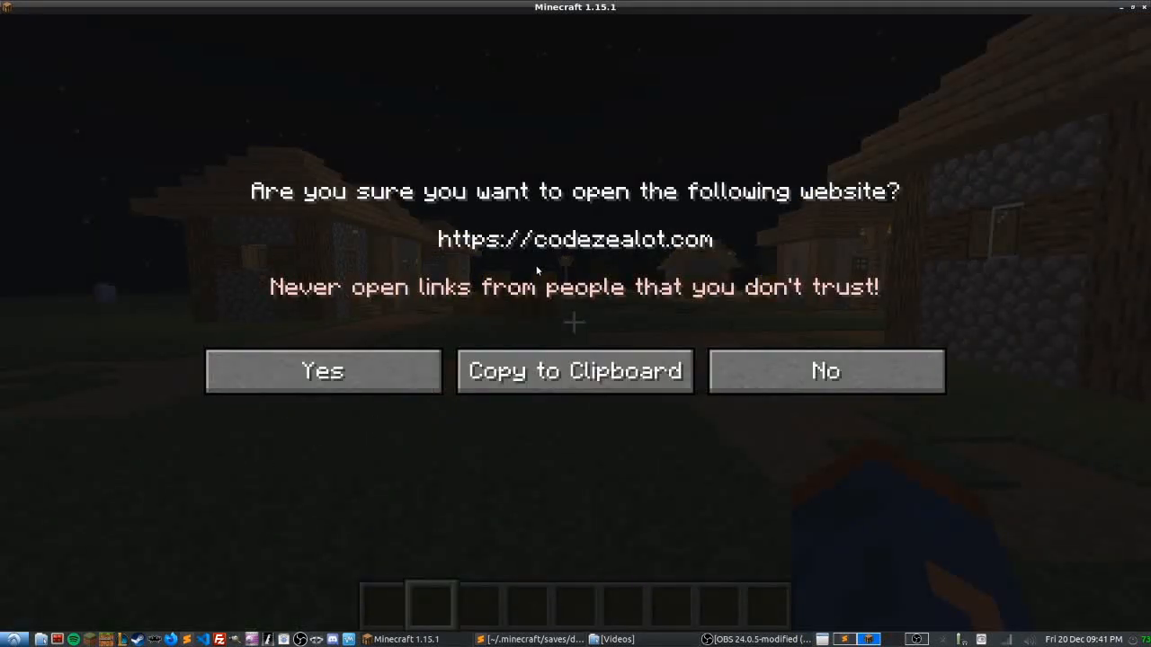
{"action": "mouse_move", "coordinate": [624, 246]}
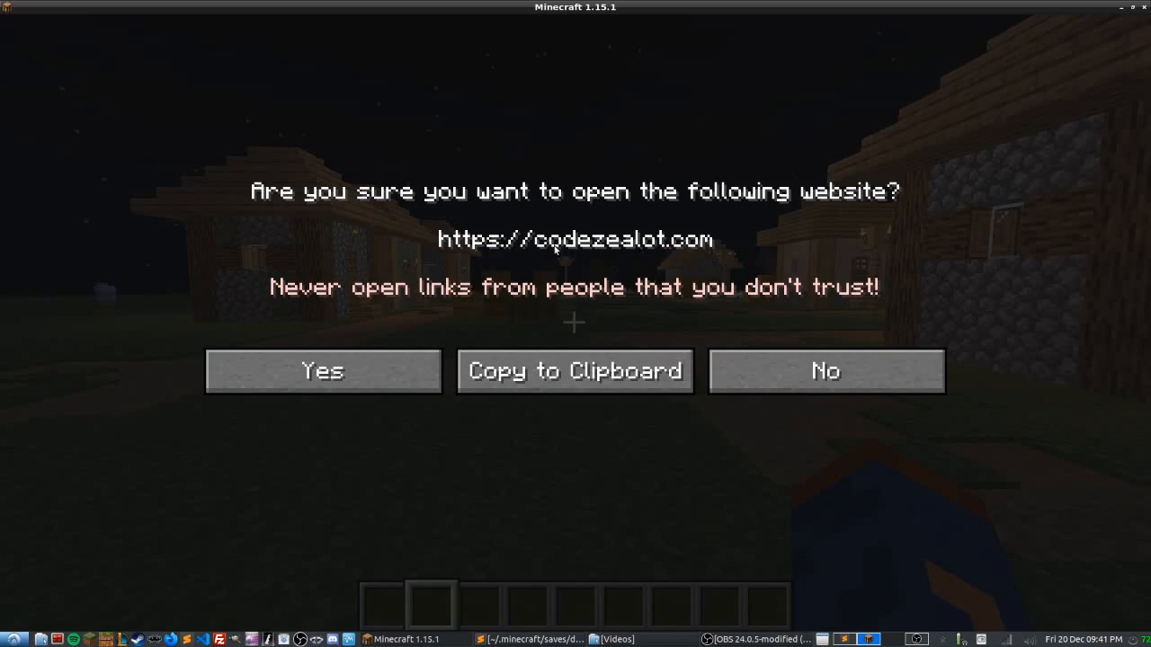
{"action": "mouse_move", "coordinate": [735, 246]}
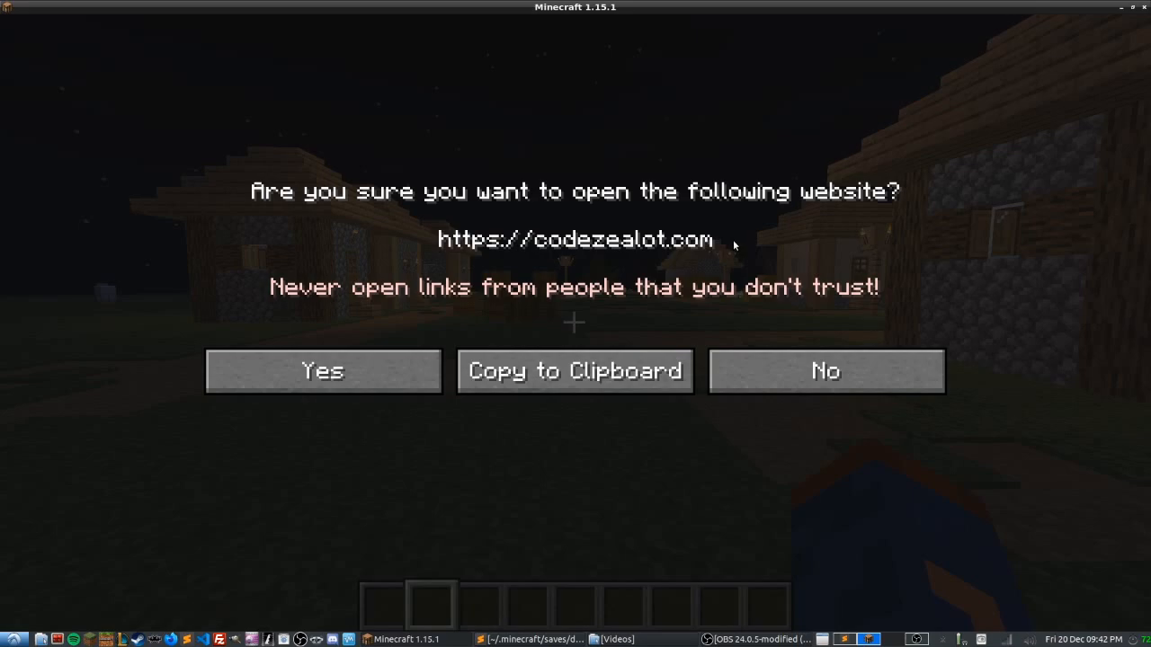
{"action": "mouse_move", "coordinate": [735, 243]}
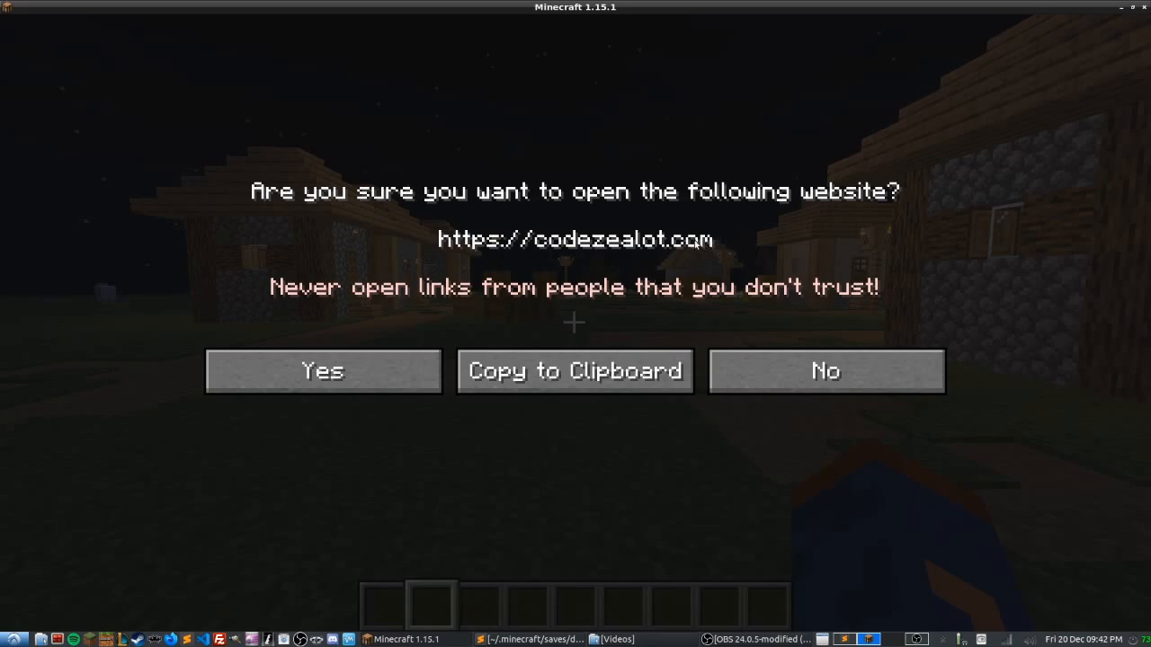
{"action": "mouse_move", "coordinate": [370, 214]}
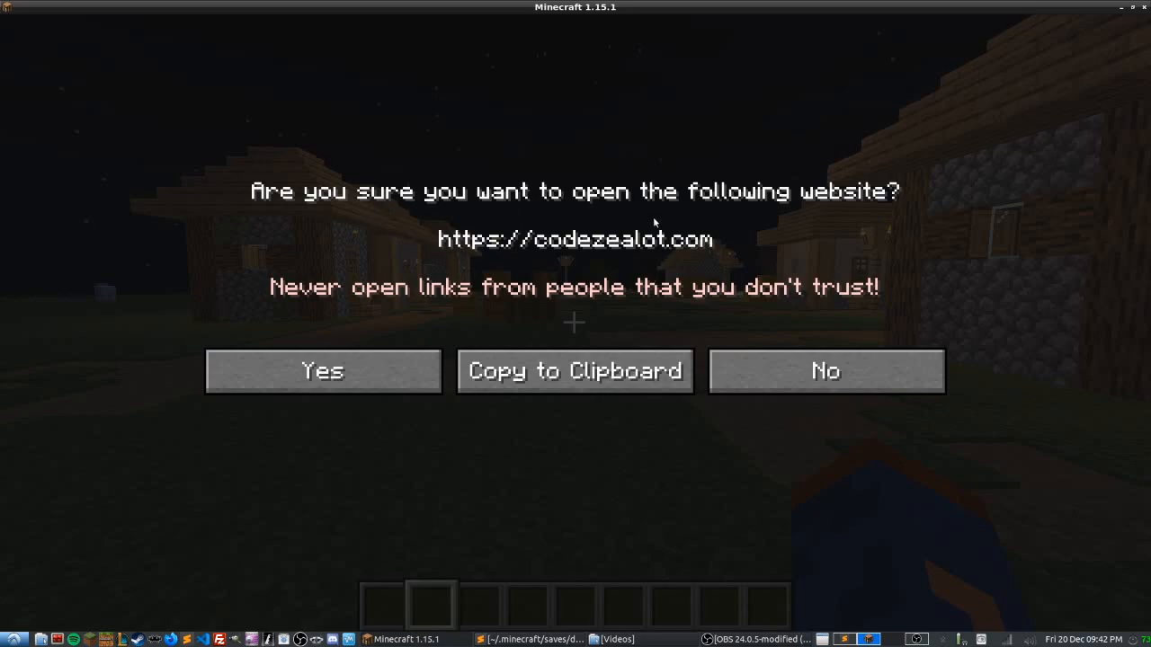
{"action": "mouse_move", "coordinate": [770, 373]}
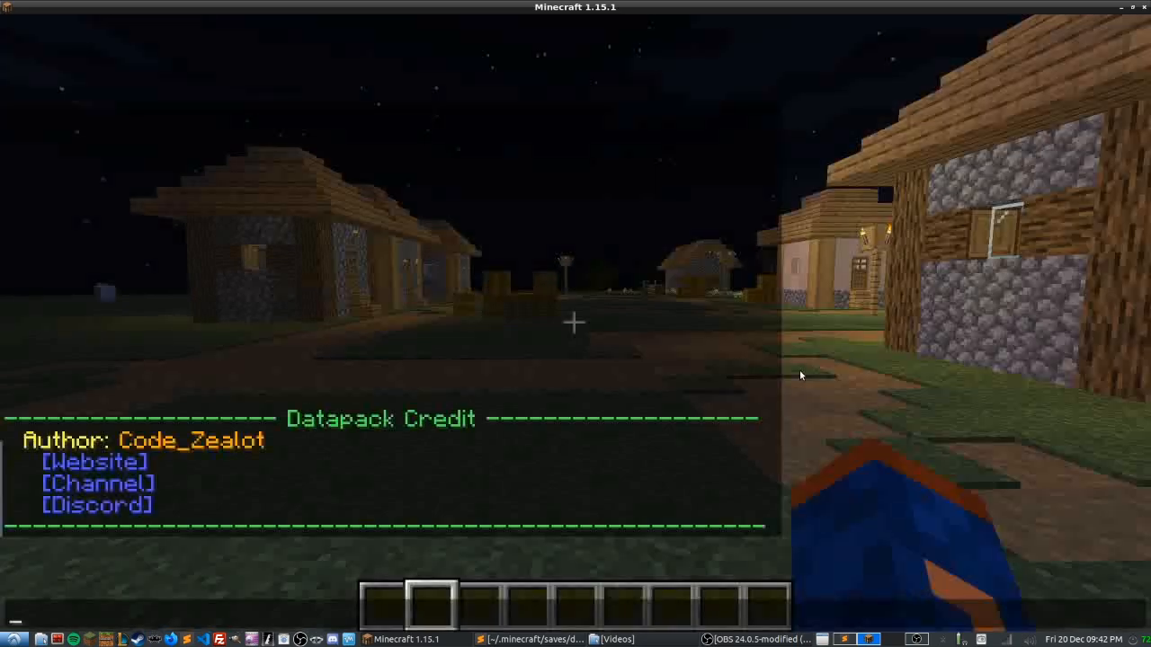
{"action": "mouse_move", "coordinate": [126, 483]}
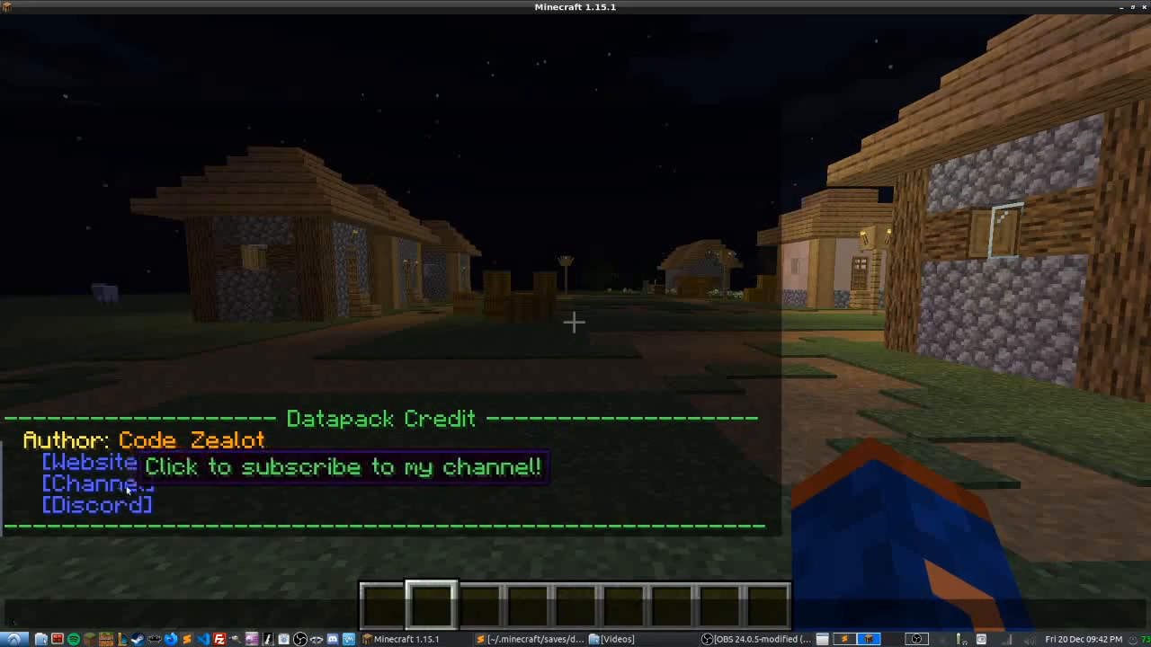
{"action": "mouse_move", "coordinate": [156, 511]}
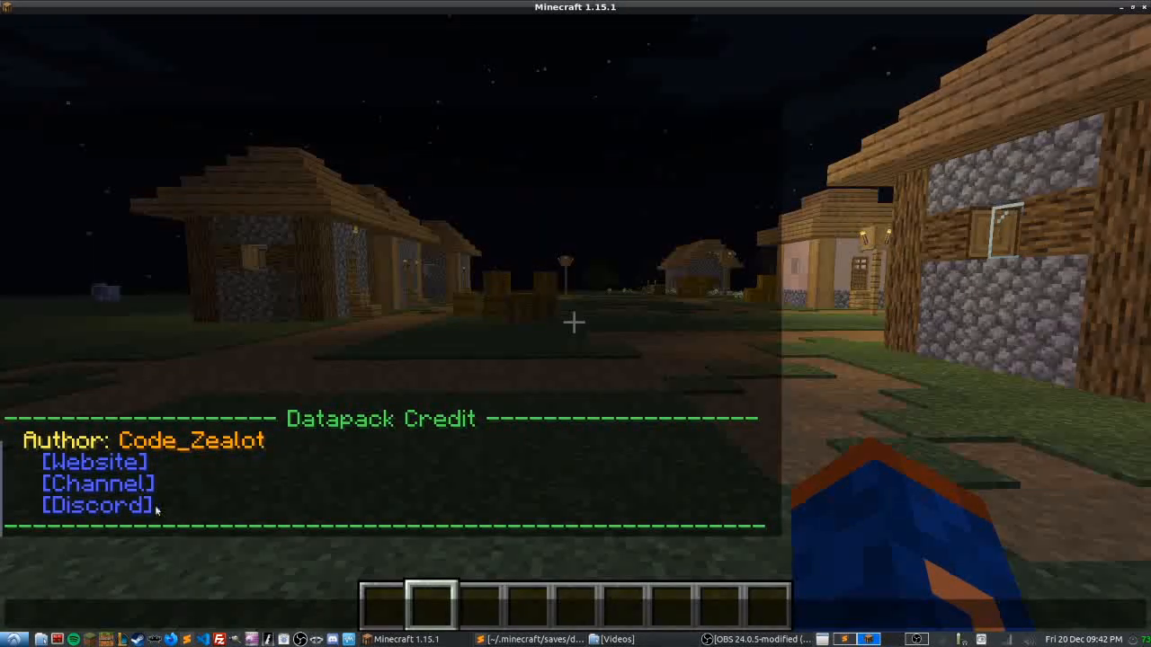
{"action": "mouse_move", "coordinate": [118, 513]}
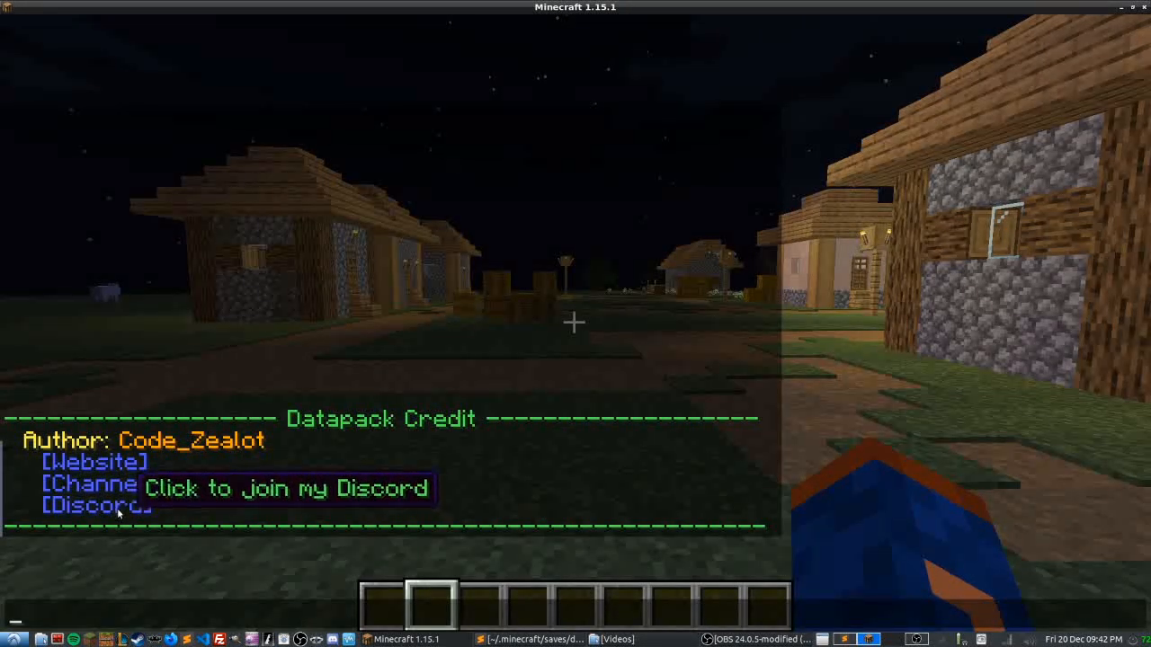
{"action": "mouse_move", "coordinate": [288, 366]}
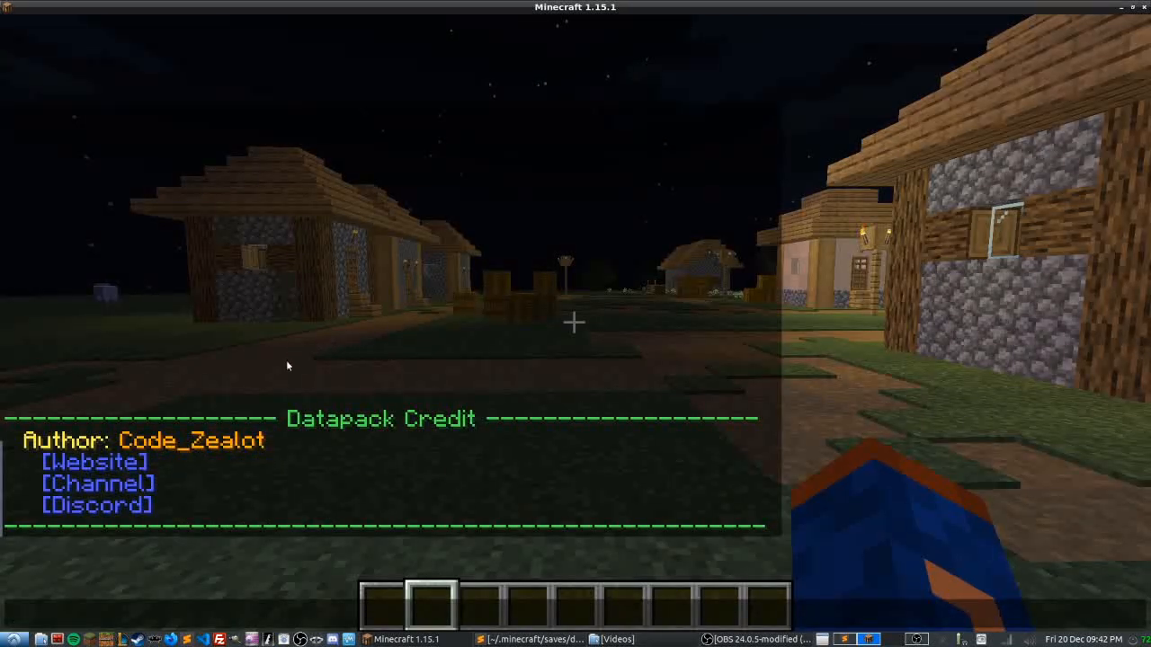
{"action": "mouse_move", "coordinate": [396, 335]}
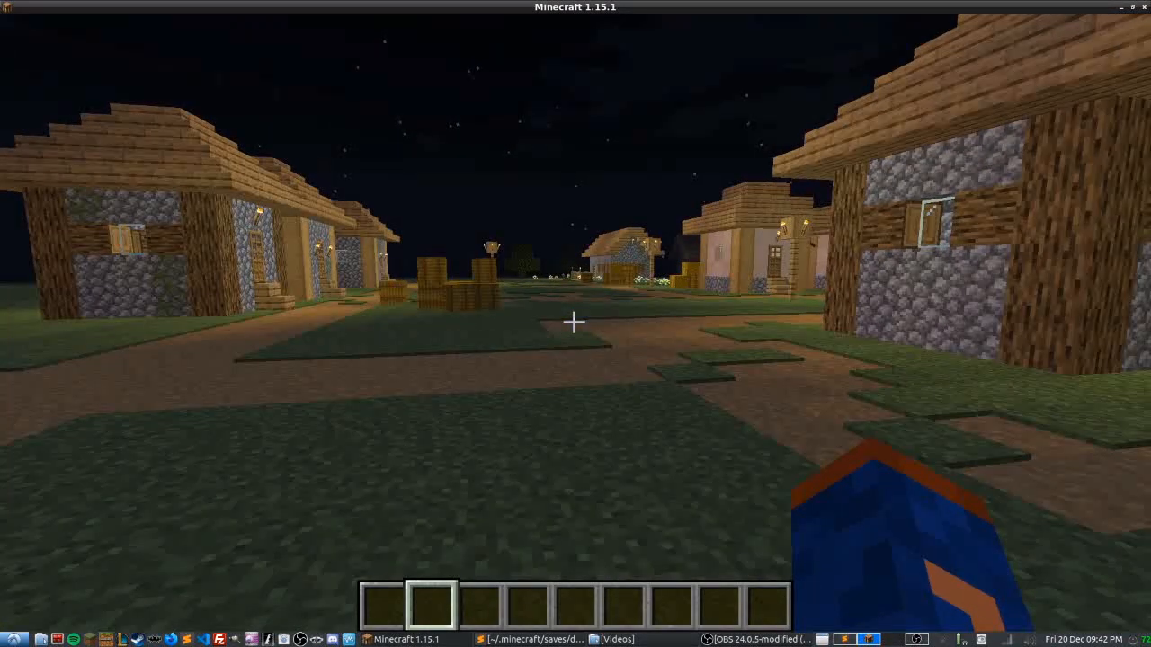
Pause Minecraft and switch back to main.mcfunction in Sublime Text
{"action": "key", "text": "Escape"}
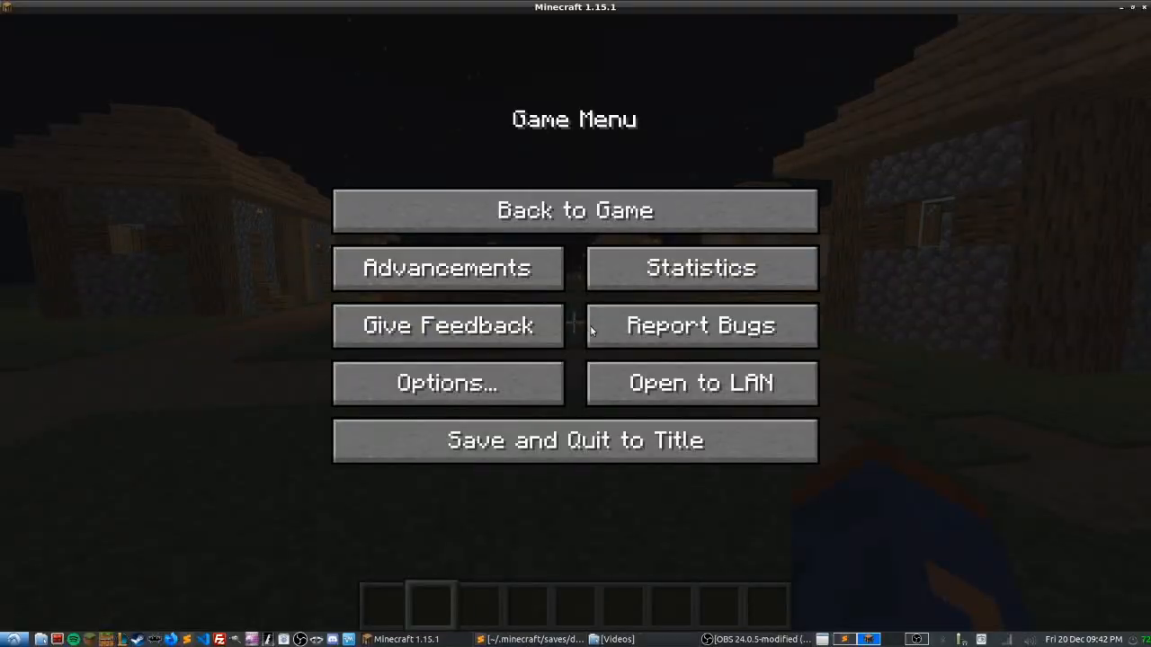
{"action": "left_click", "coordinate": [502, 639]}
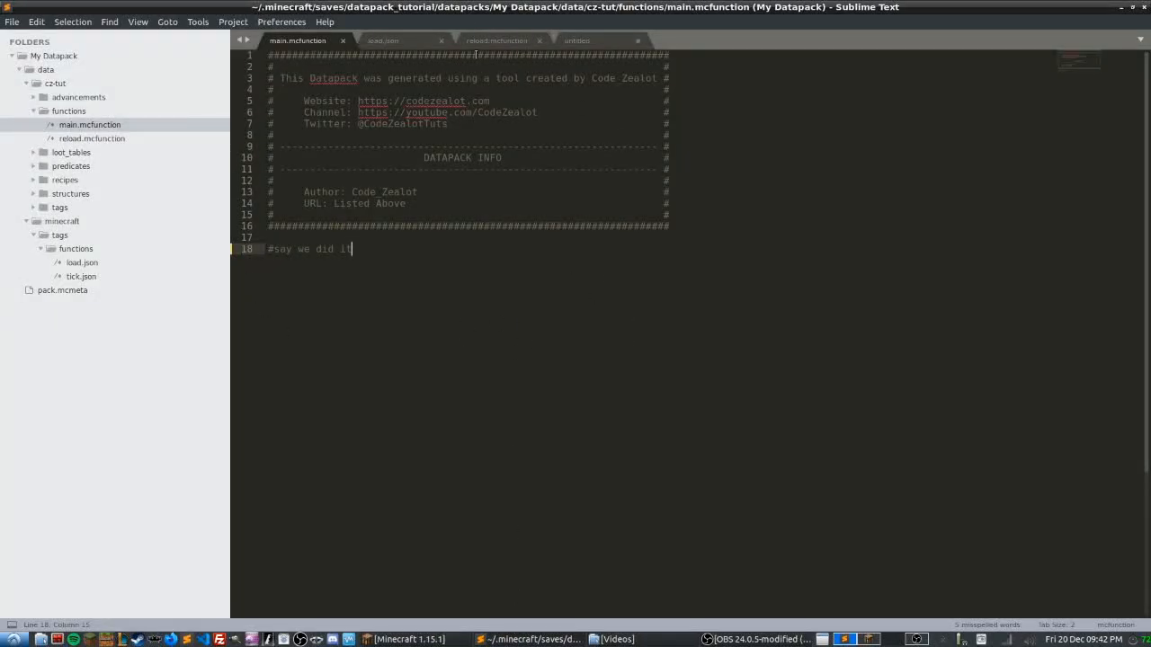
{"action": "mouse_move", "coordinate": [411, 273]}
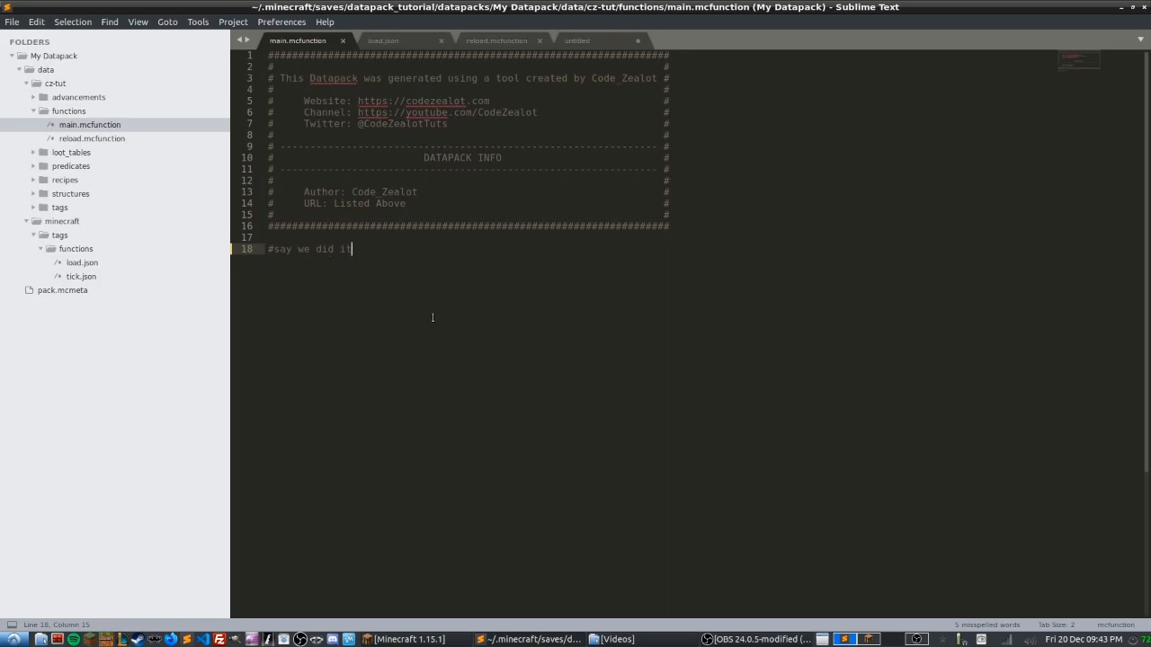
{"action": "mouse_move", "coordinate": [475, 310]}
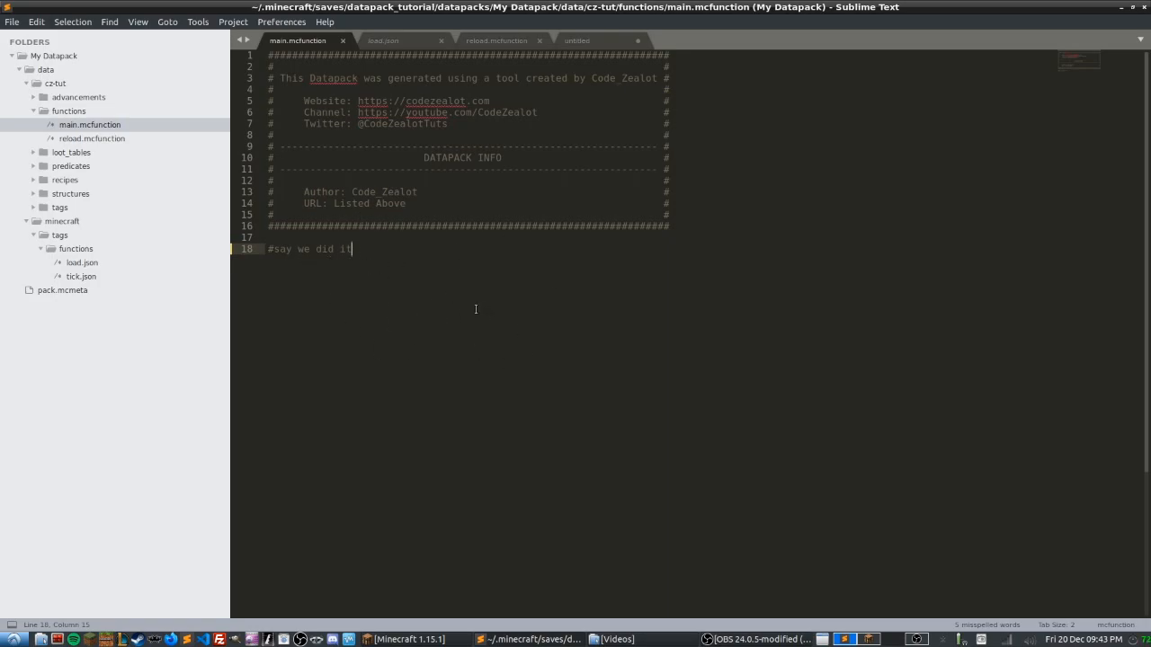
{"action": "mouse_move", "coordinate": [426, 241]}
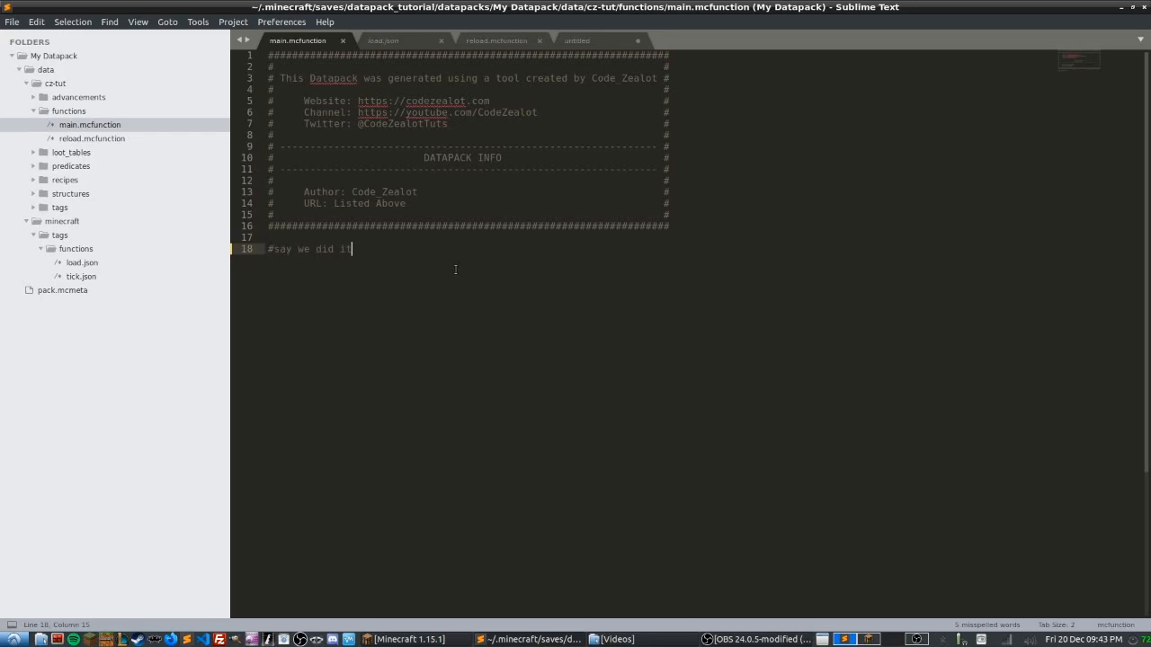
{"action": "mouse_move", "coordinate": [448, 258]}
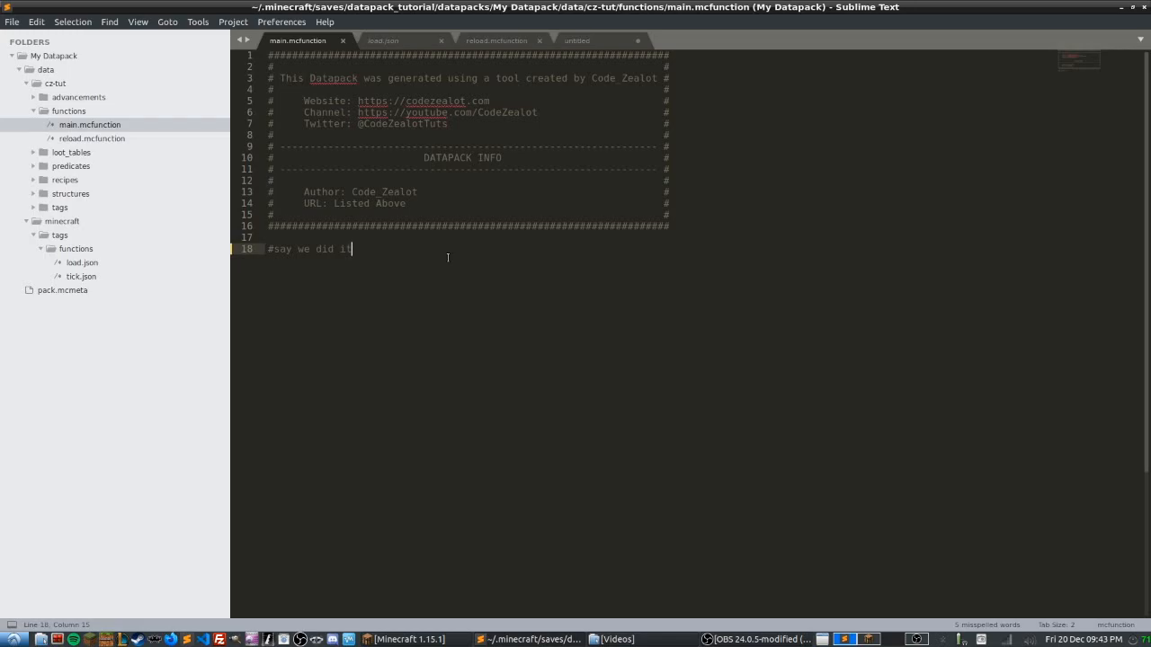
{"action": "mouse_move", "coordinate": [494, 287]}
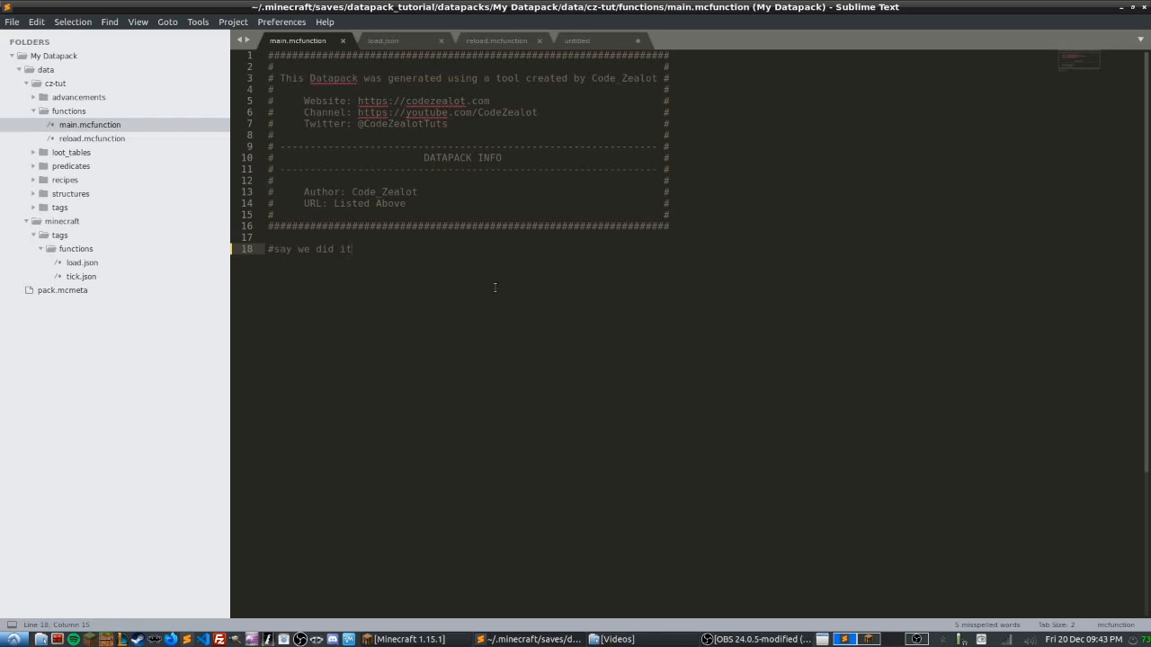
{"action": "mouse_move", "coordinate": [509, 290]}
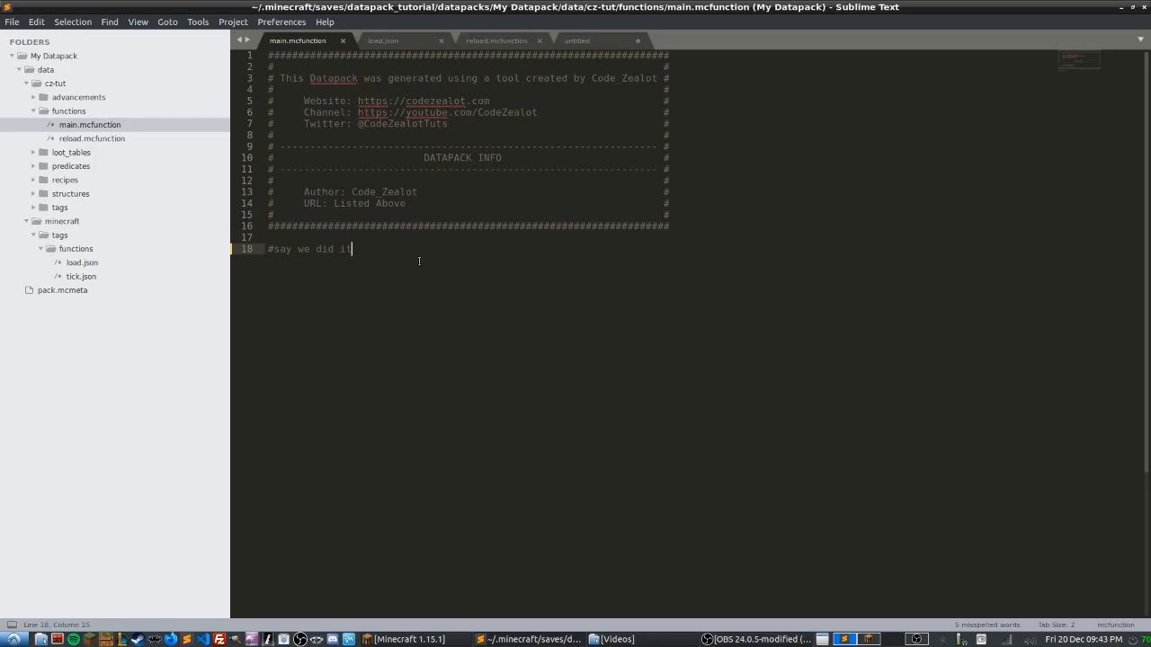
Delete the commented line 18 in main.mcfunction, glancing at reload.mcfunction before returning
{"action": "key", "text": "BackSpace"}
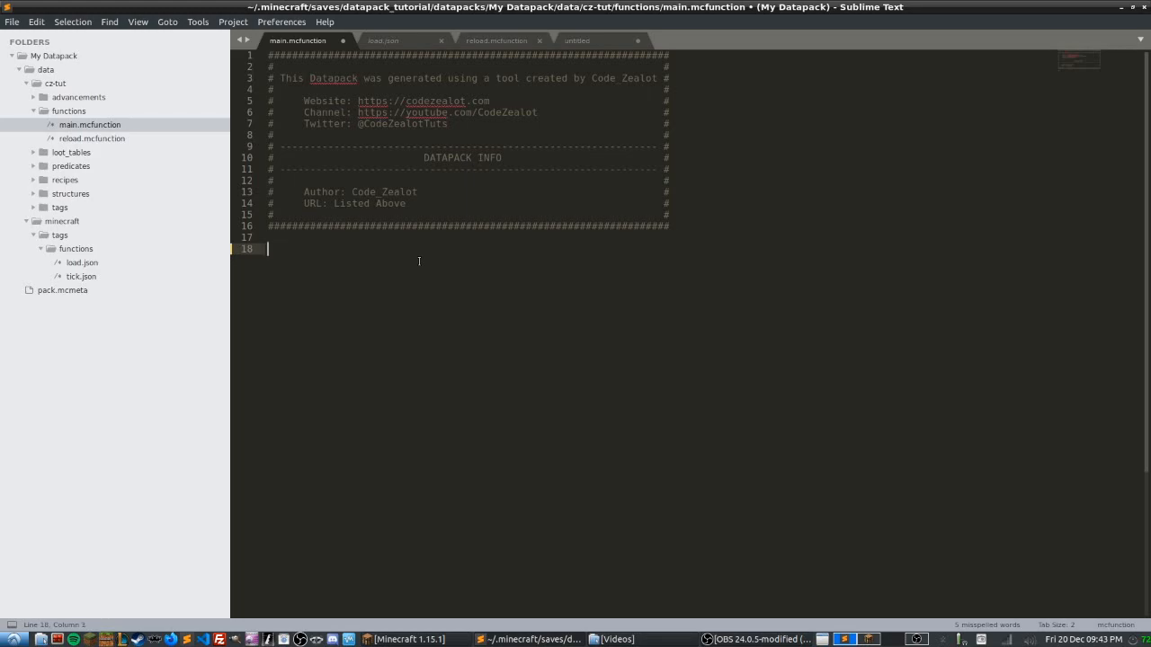
{"action": "left_click", "coordinate": [498, 41]}
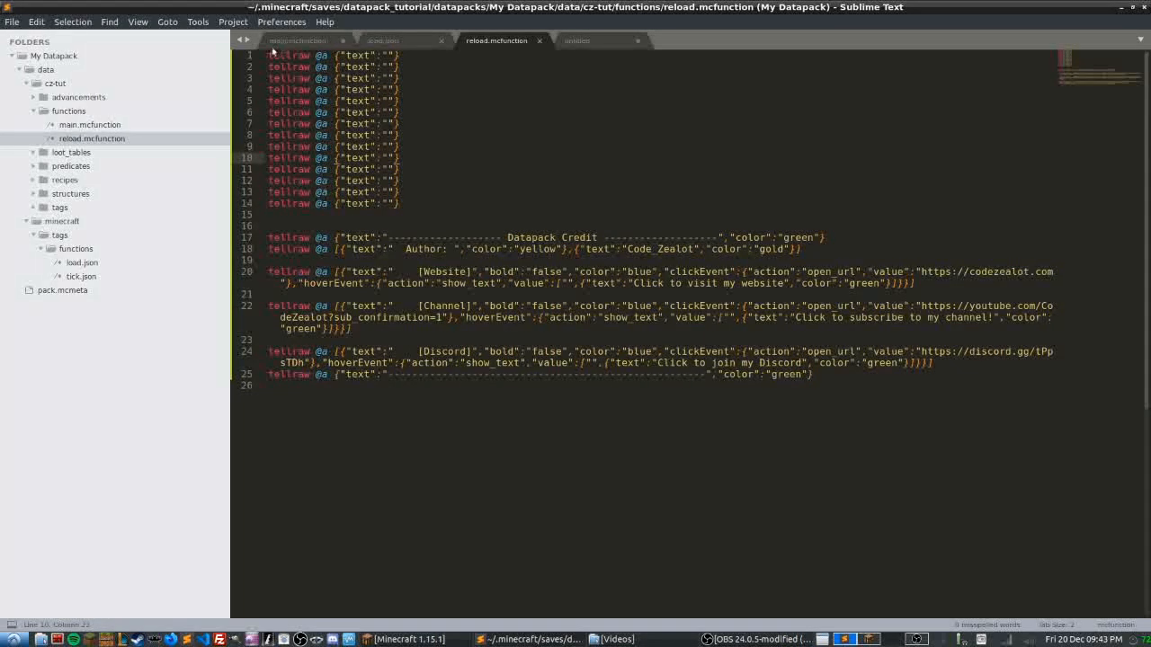
{"action": "mouse_move", "coordinate": [388, 44]}
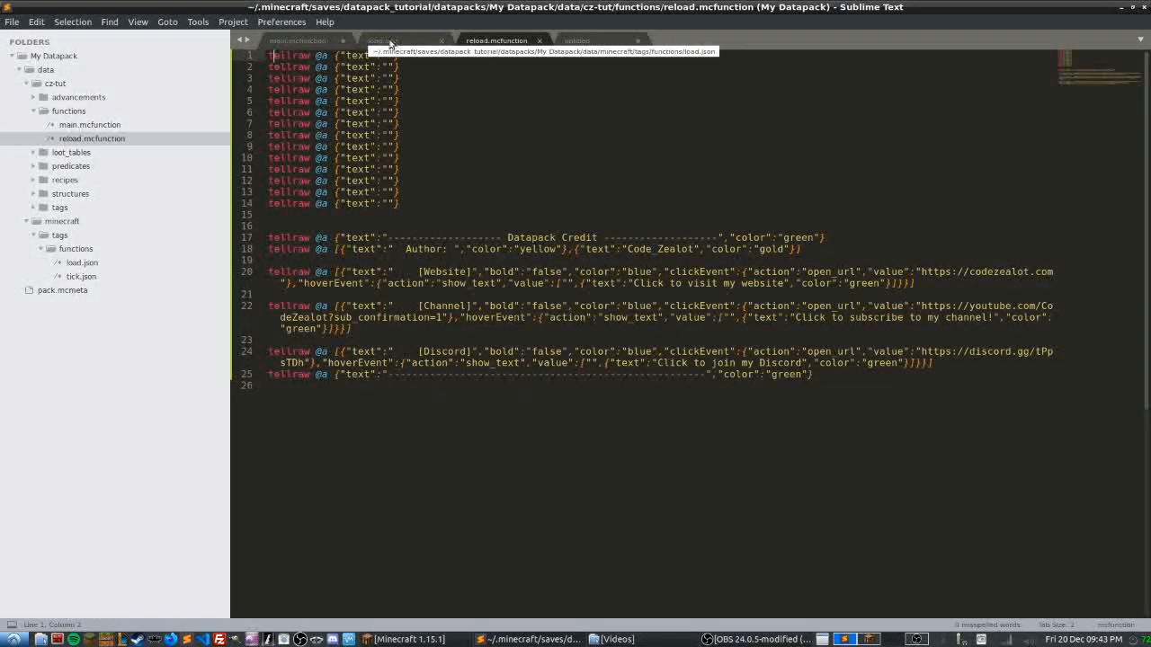
{"action": "left_click", "coordinate": [300, 39]}
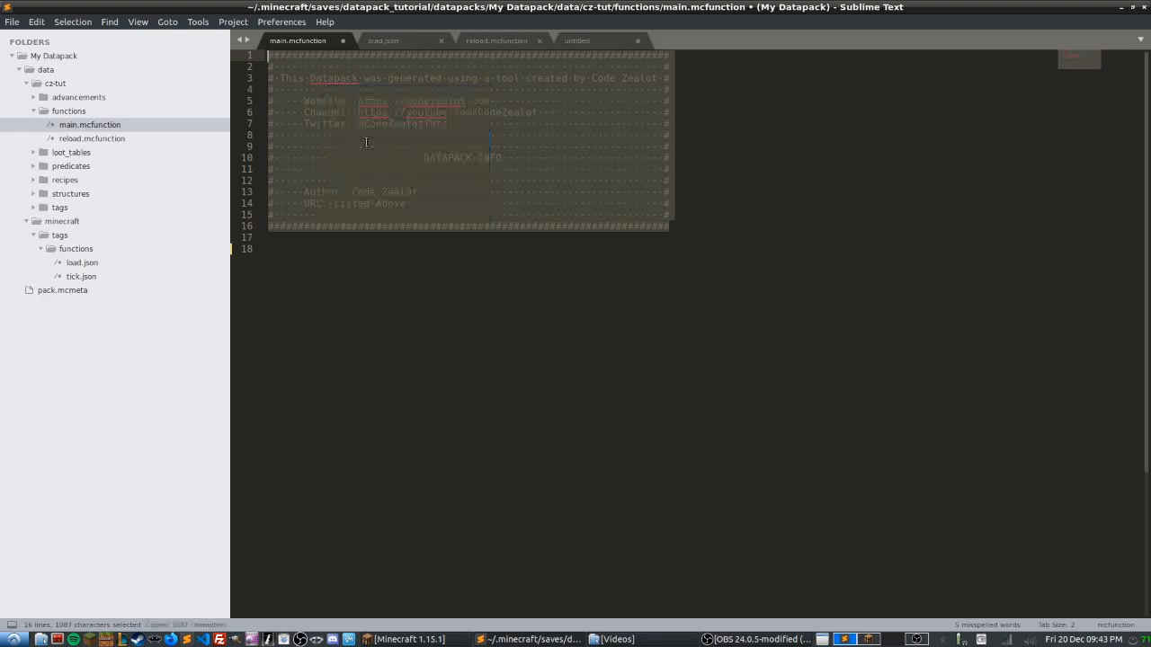
Paste the watermark header into reload.mcfunction and add a comment noting it's called in load.json
{"action": "left_click", "coordinate": [496, 41]}
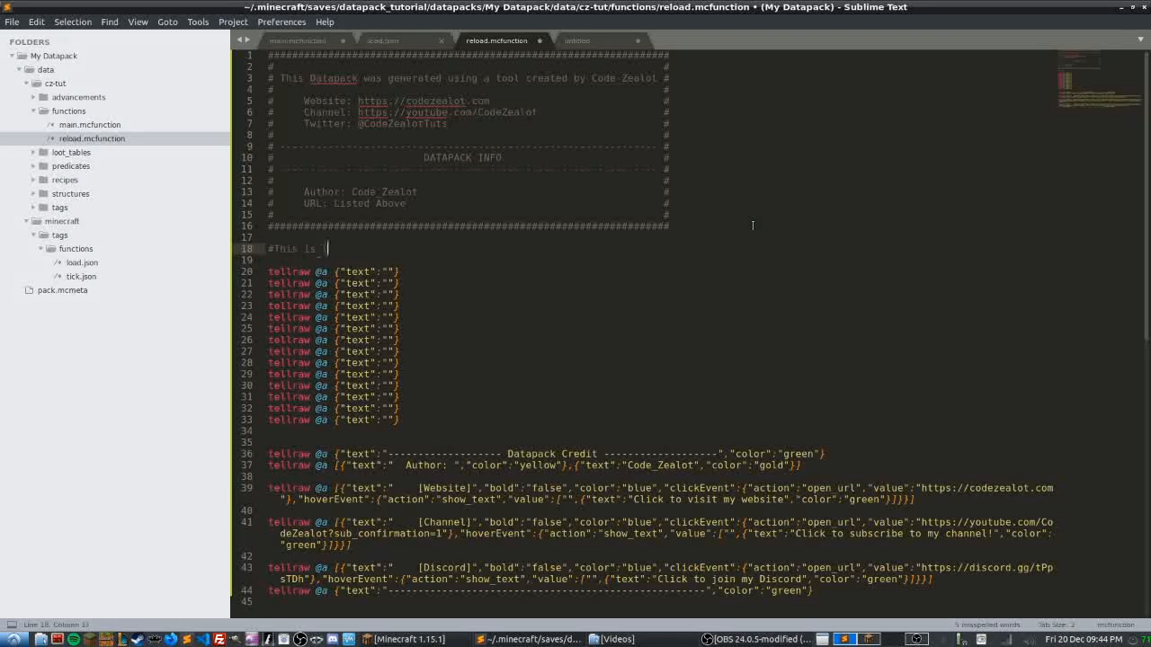
{"action": "type", "text": "he function for our server's reloads. It is called in"}
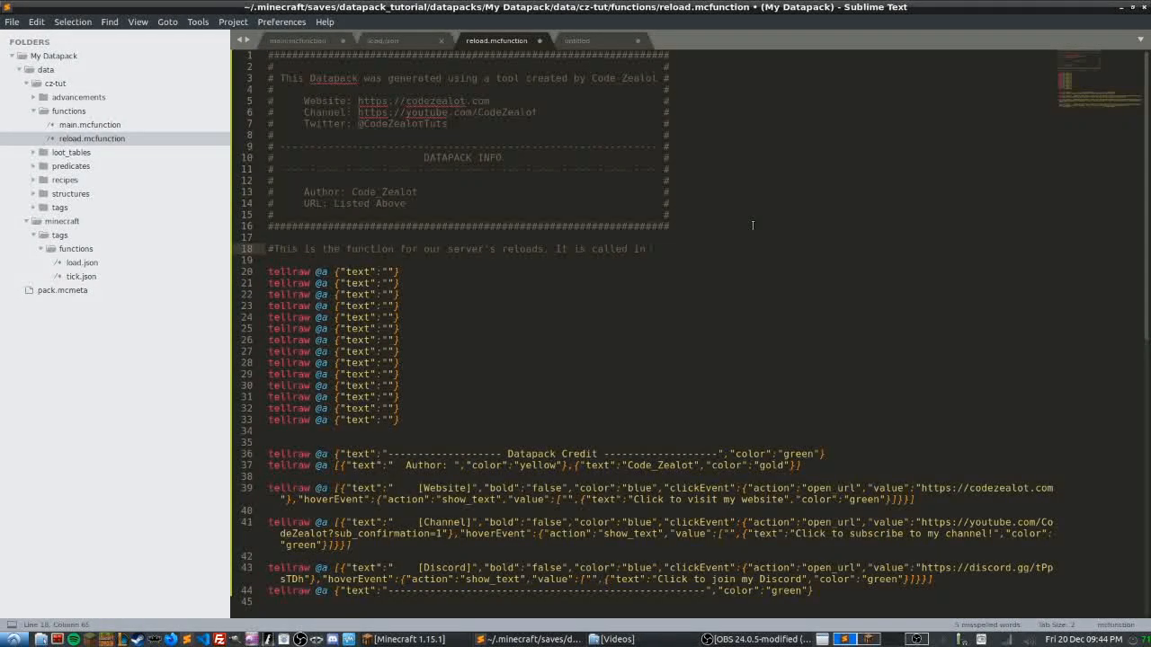
{"action": "type", "text": "load.json"}
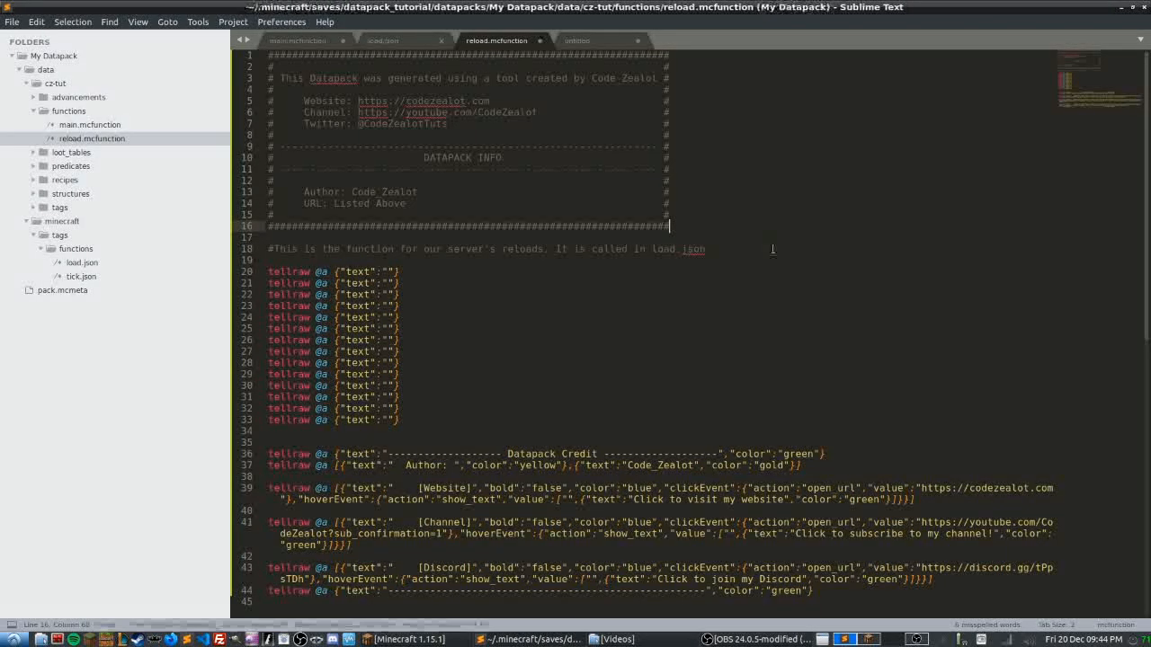
{"action": "left_click_drag", "start_coordinate": [557, 249], "coordinate": [705, 249]}
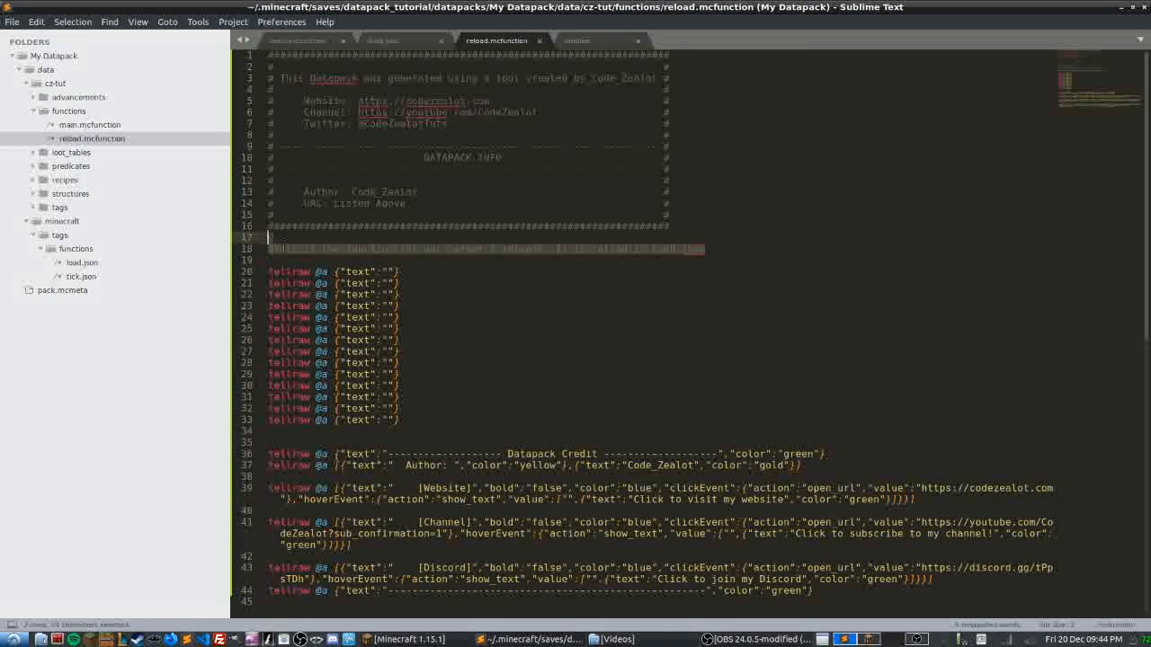
{"action": "left_click", "coordinate": [728, 257]}
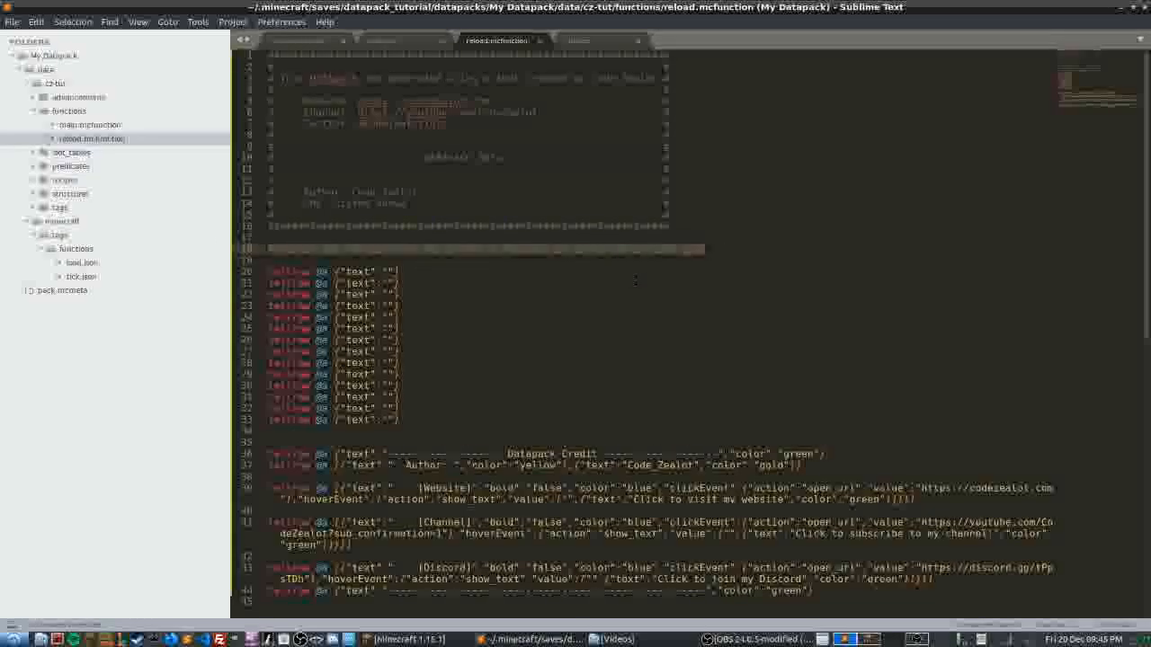
{"action": "mouse_move", "coordinate": [694, 332]}
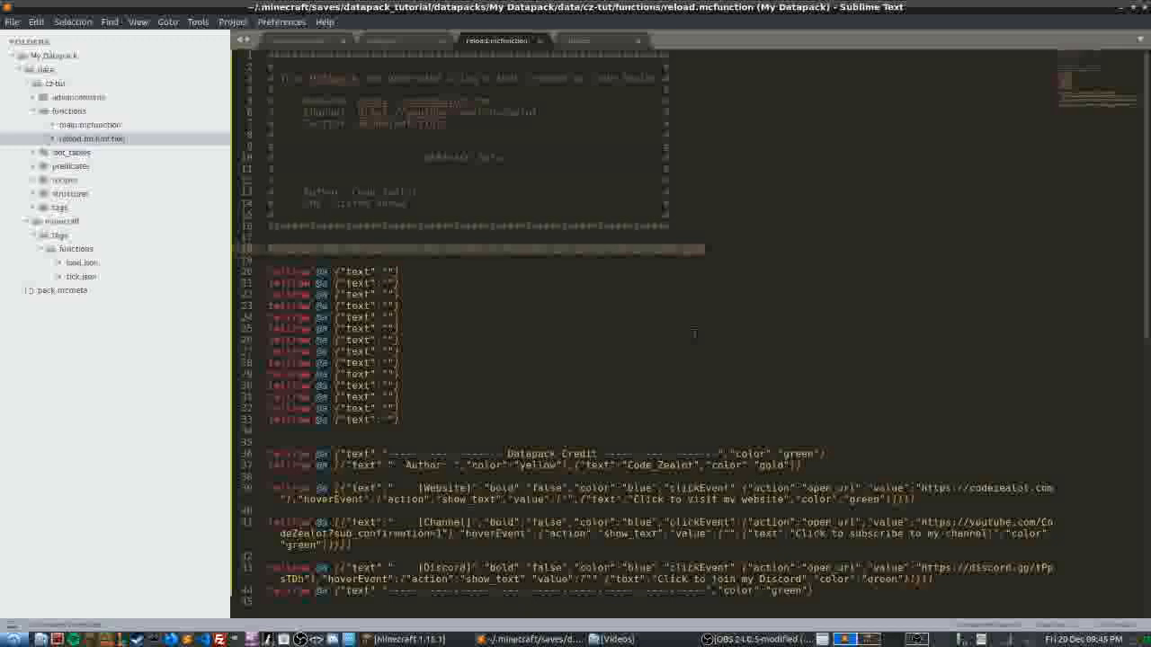
{"action": "mouse_move", "coordinate": [699, 342]}
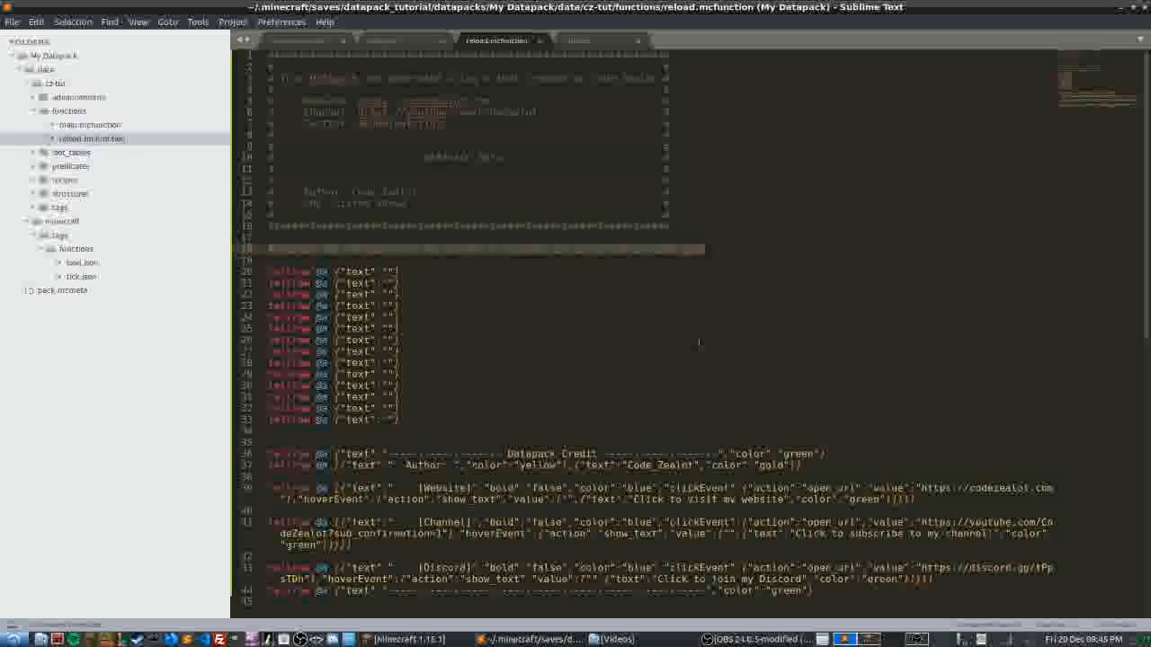